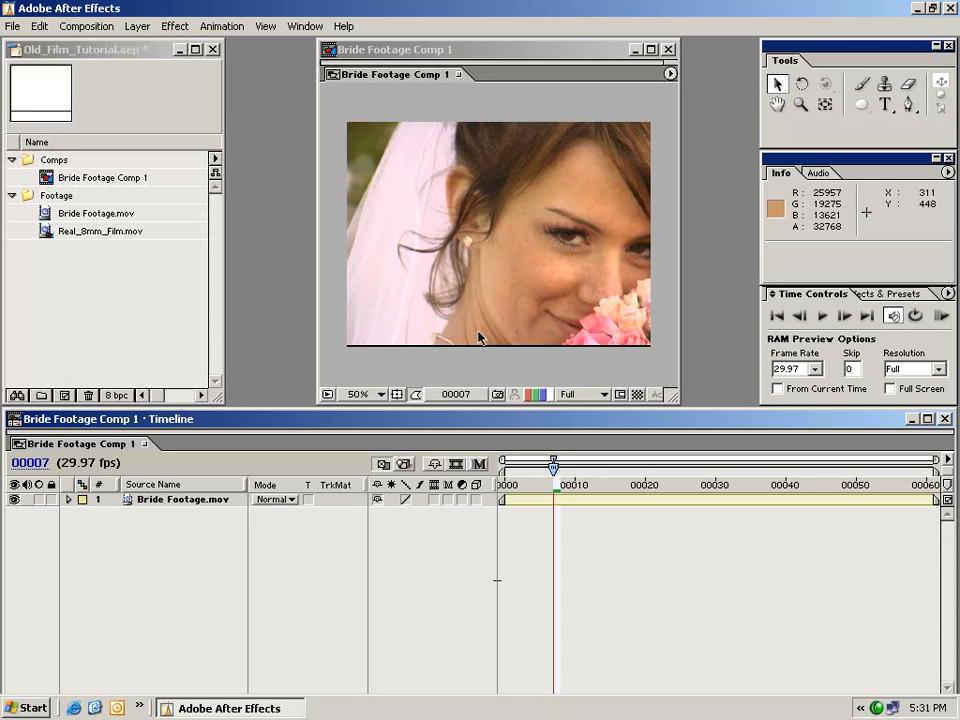
Preview the bride footage, then view Real_8mm_Film.mov in its own Footage viewer.
{"action": "left_click_drag", "start_coordinate": [552, 462], "coordinate": [800, 462]}
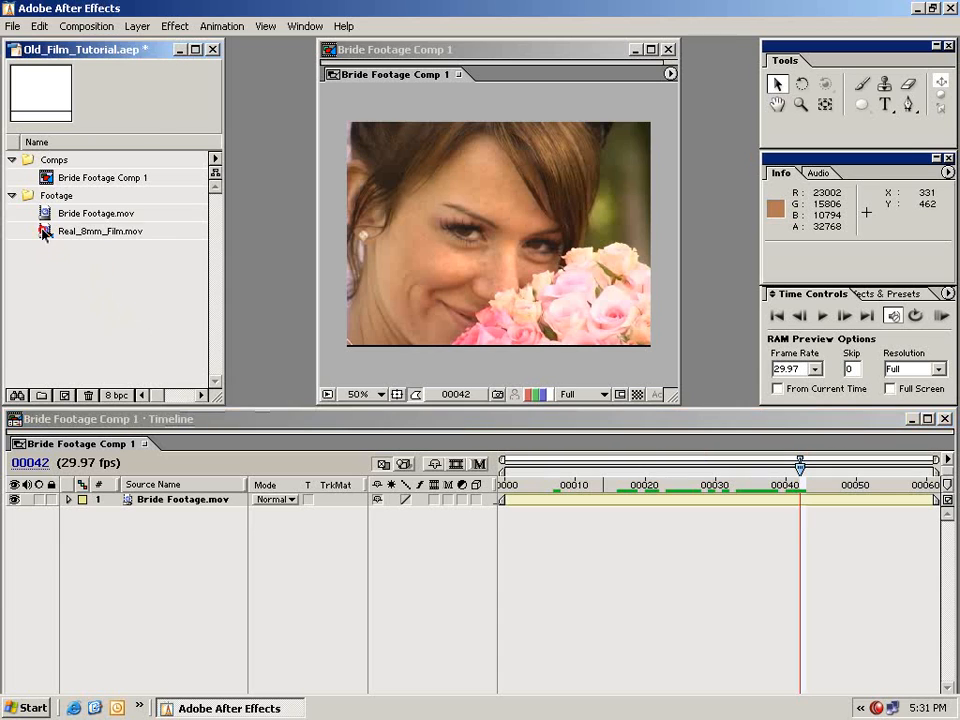
{"action": "double_click", "coordinate": [100, 232]}
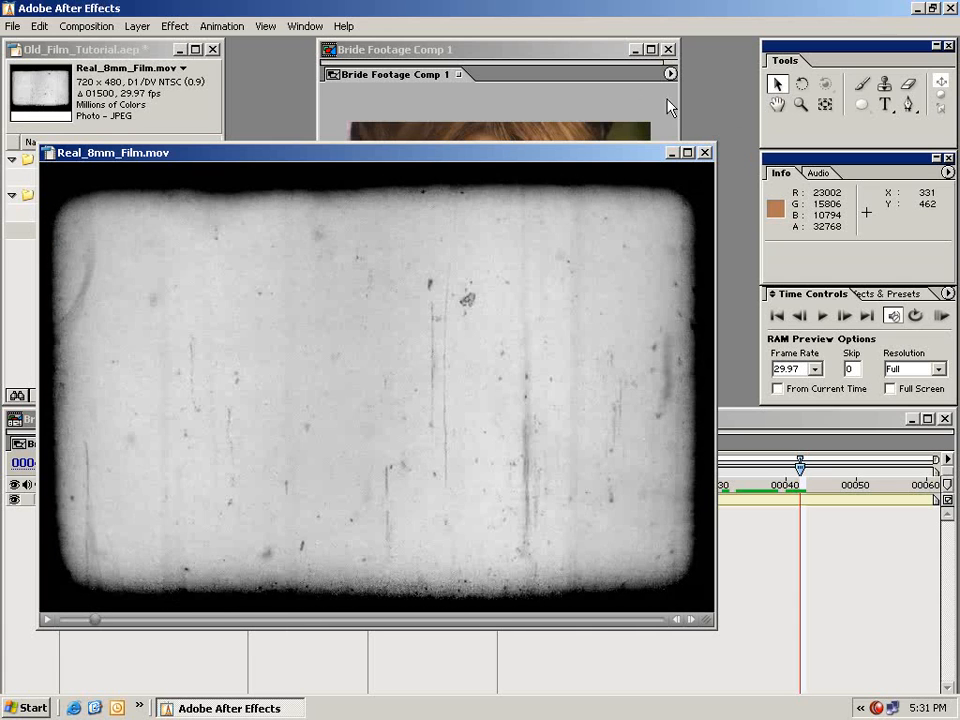
Place Real_8mm_Film.mov as the top layer of Bride Footage Comp 1, above Bride Footage.mov.
{"action": "left_click", "coordinate": [704, 152]}
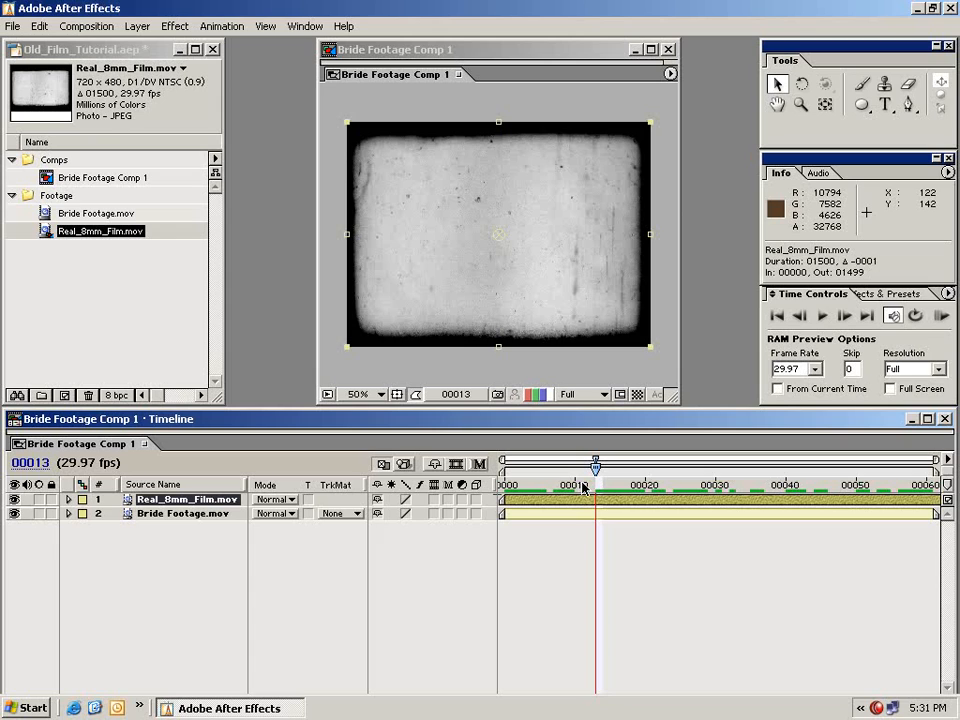
{"action": "mouse_move", "coordinate": [516, 266]}
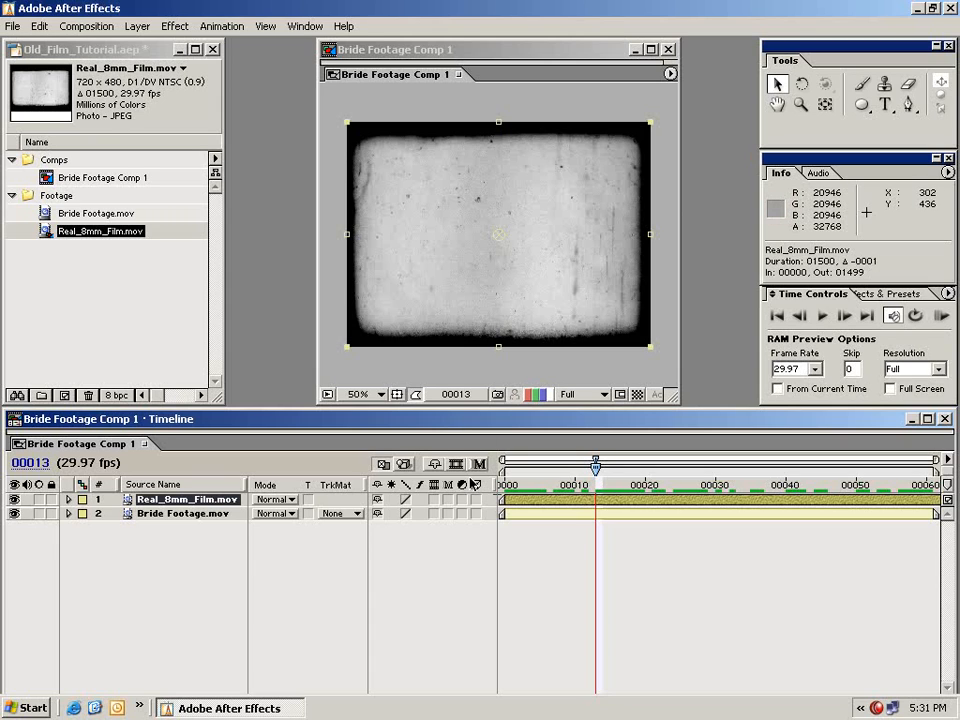
{"action": "left_click", "coordinate": [184, 512]}
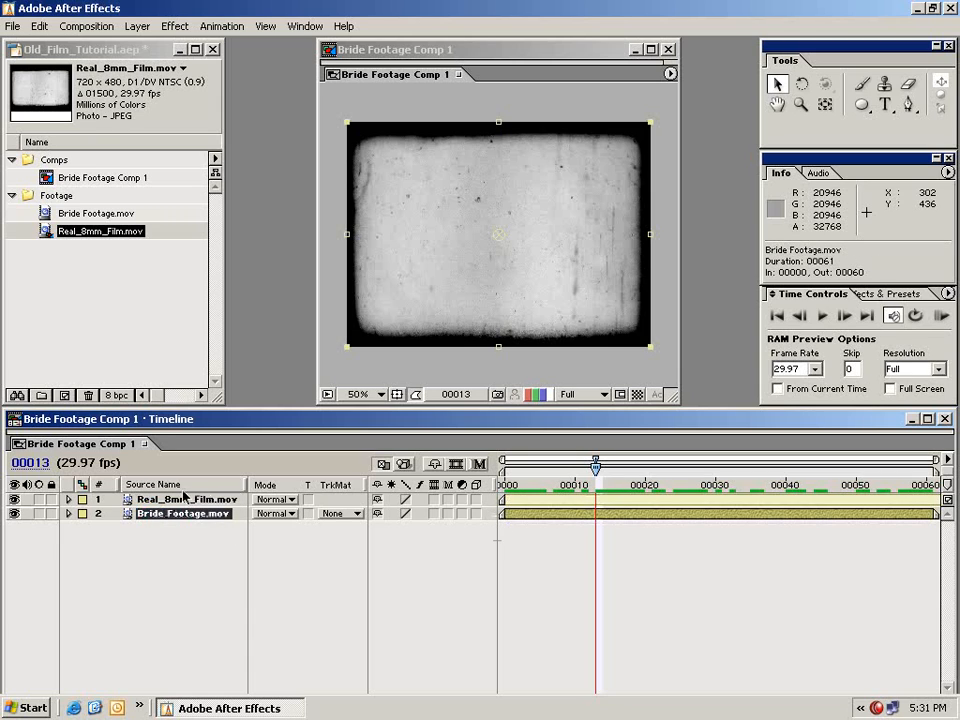
{"action": "left_click", "coordinate": [184, 500]}
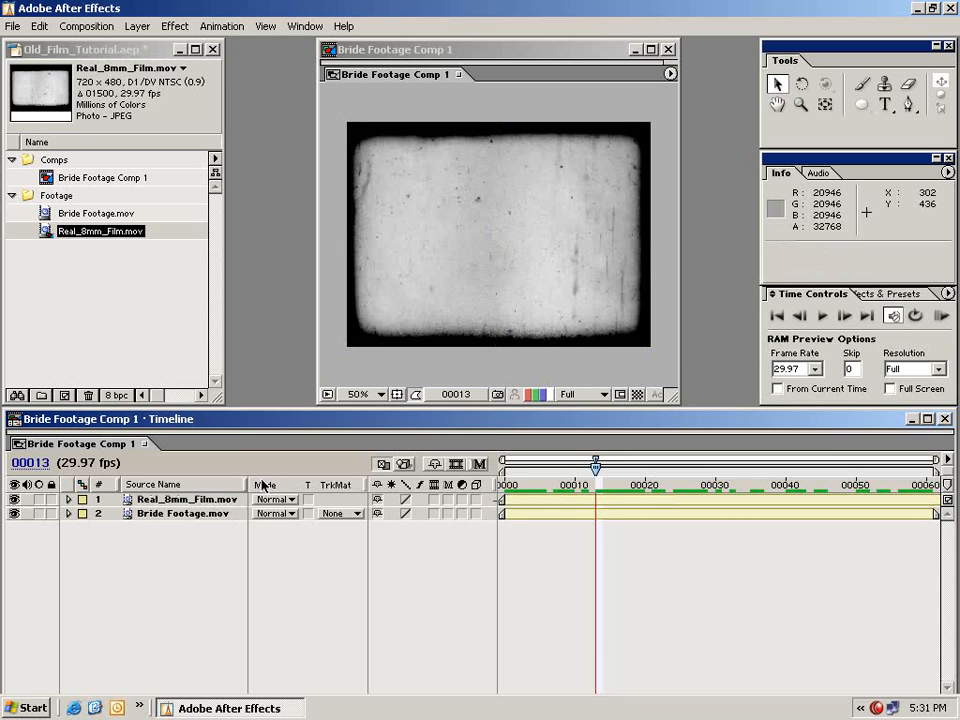
Blend the 8mm film layer with Multiply so the bride shows through, then preview frames.
{"action": "left_click", "coordinate": [276, 500]}
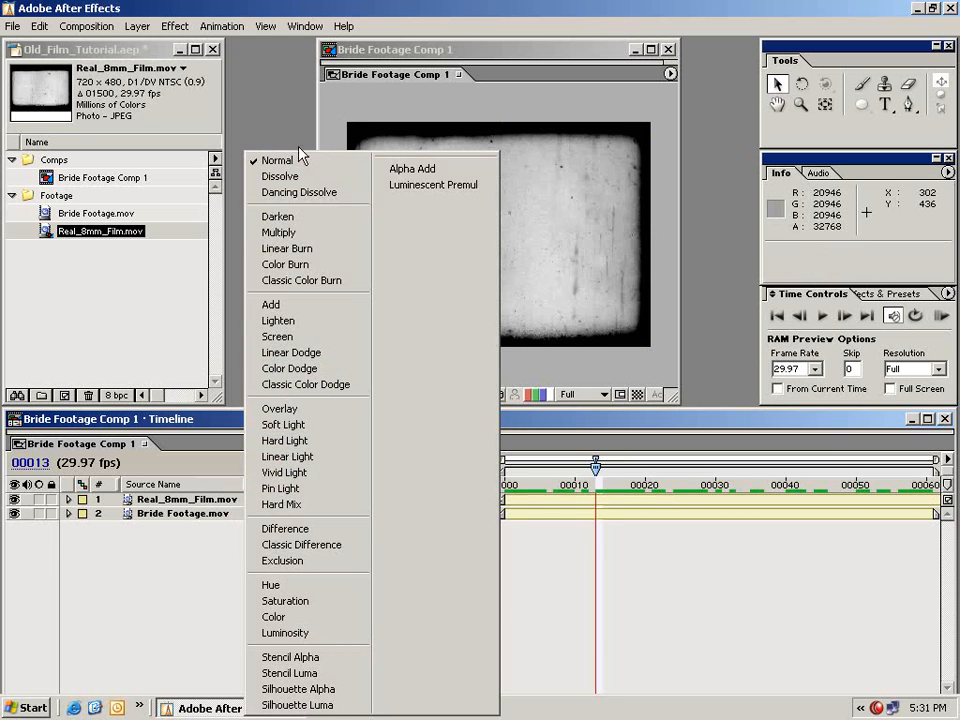
{"action": "mouse_move", "coordinate": [280, 232]}
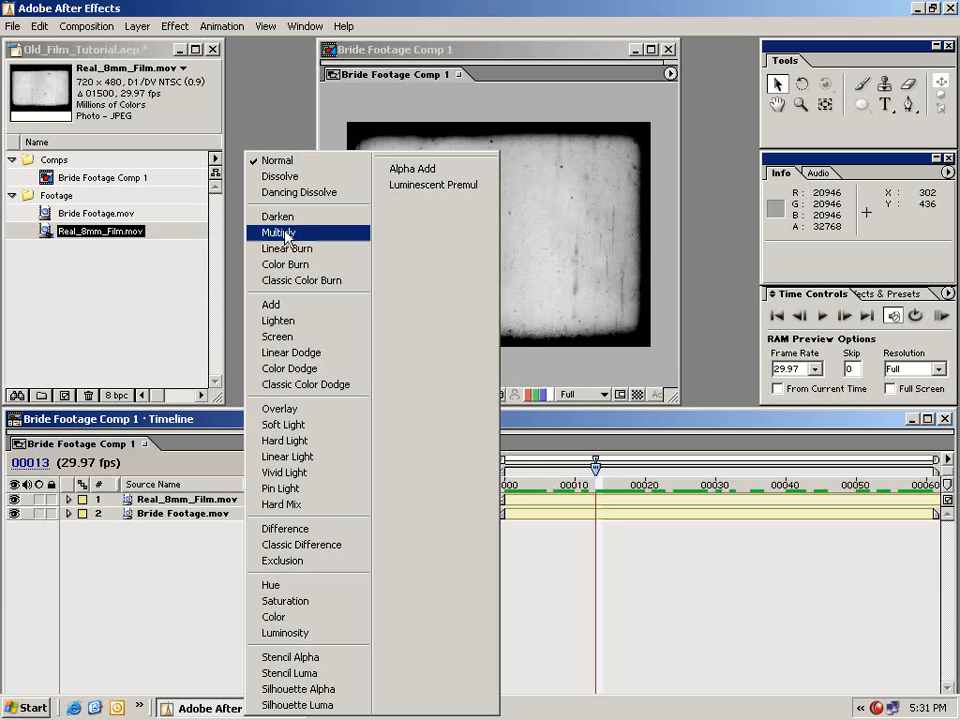
{"action": "left_click", "coordinate": [278, 232]}
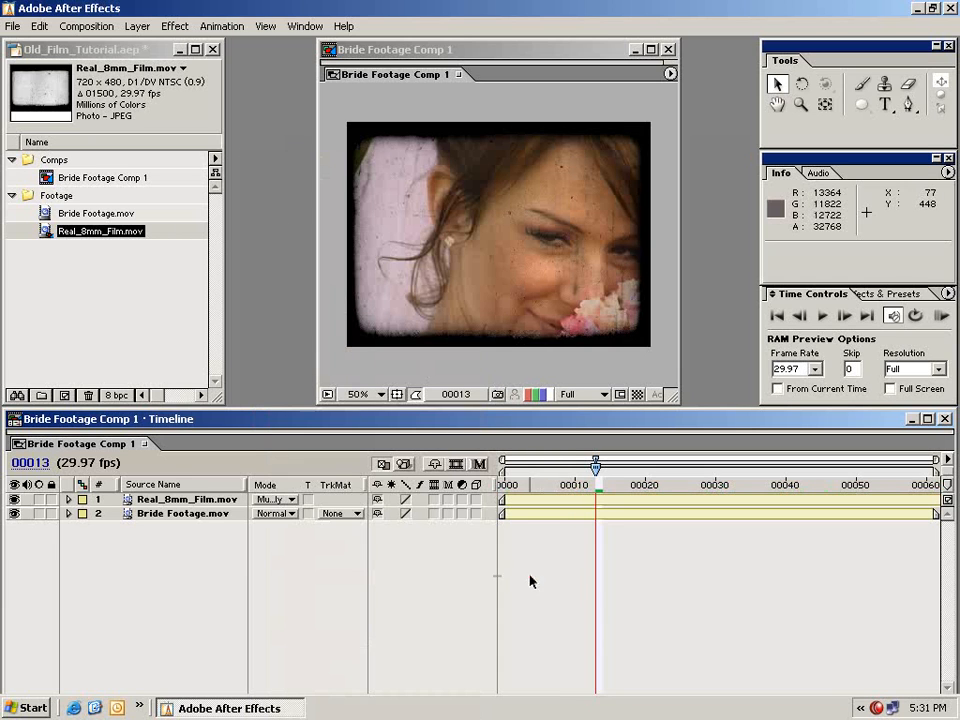
{"action": "left_click_drag", "start_coordinate": [596, 464], "coordinate": [806, 464]}
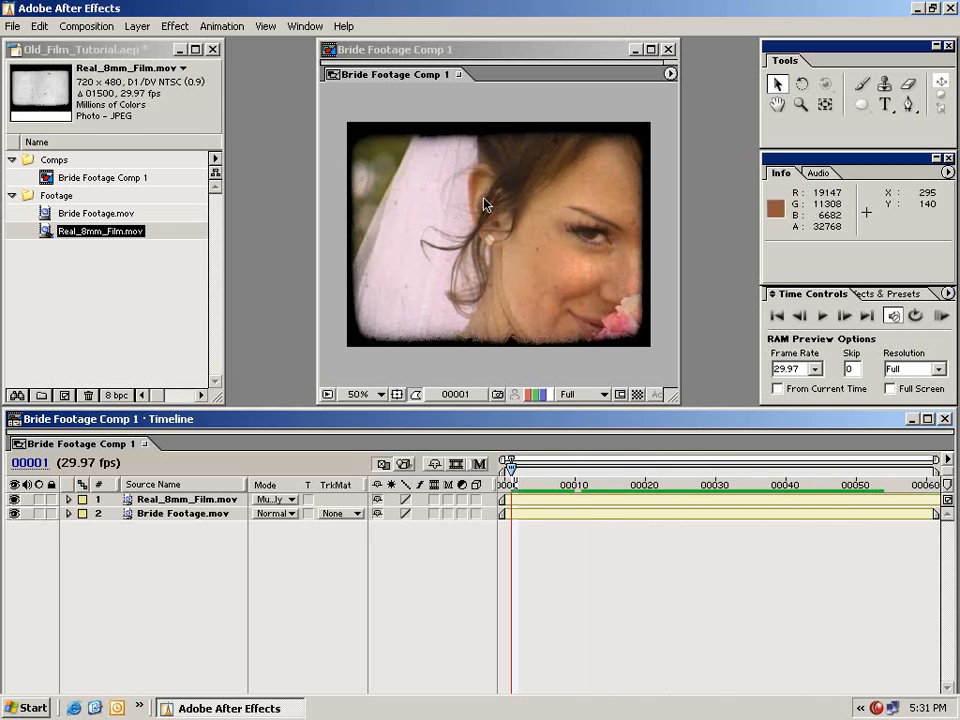
{"action": "left_click_drag", "start_coordinate": [510, 468], "coordinate": [744, 468]}
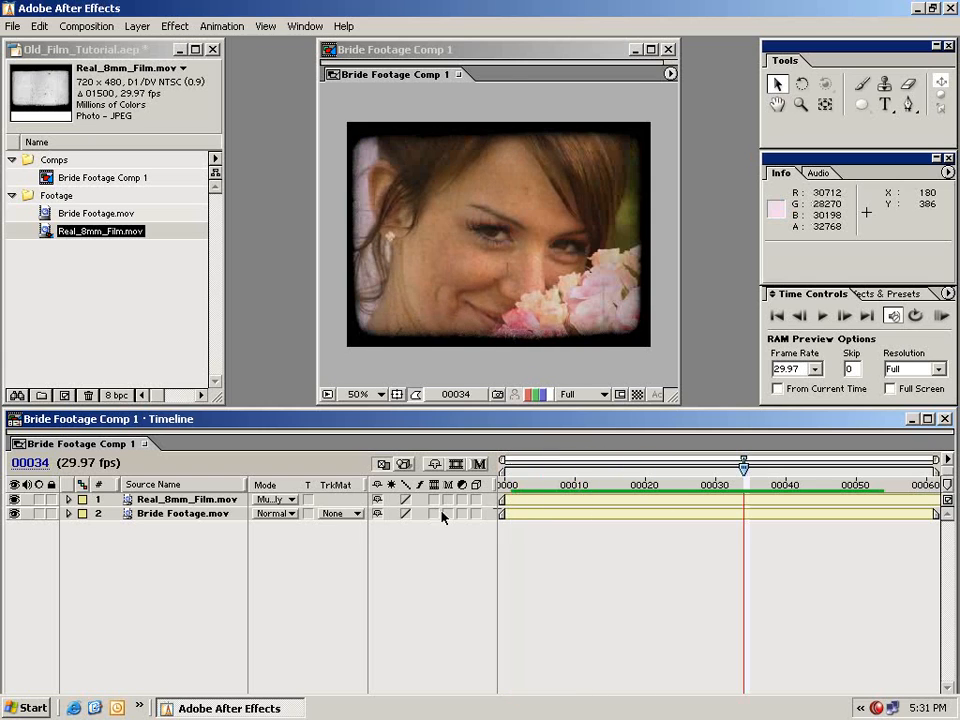
{"action": "left_click", "coordinate": [568, 466]}
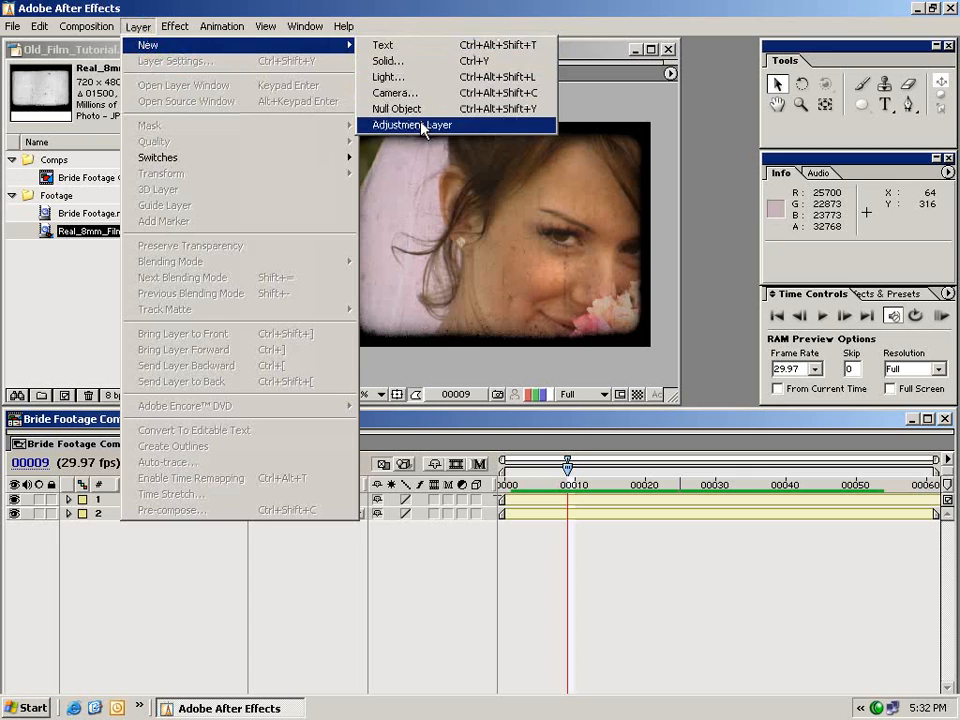
Add Adjustment Layer 1 on top of the film and bride layers.
{"action": "left_click", "coordinate": [412, 124]}
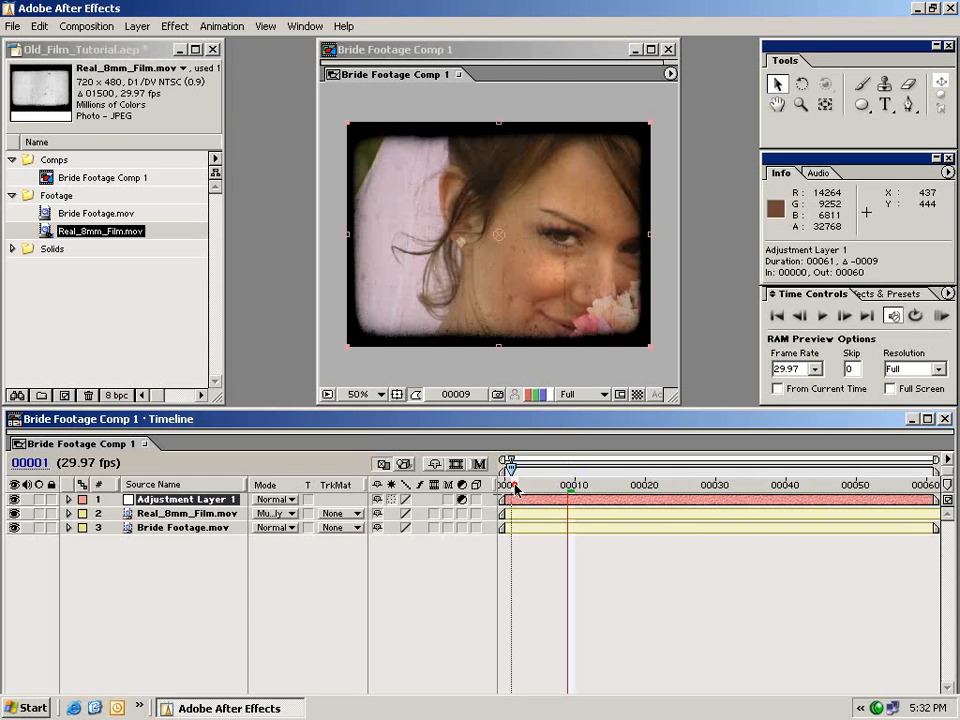
{"action": "left_click_drag", "start_coordinate": [510, 468], "coordinate": [568, 468]}
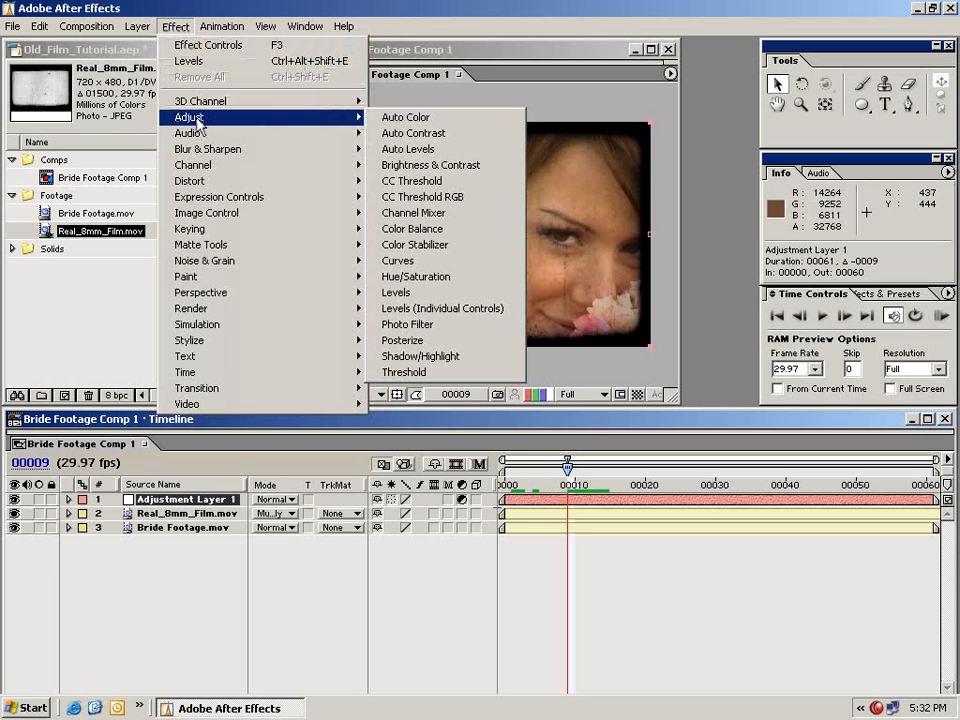
{"action": "mouse_move", "coordinate": [416, 276]}
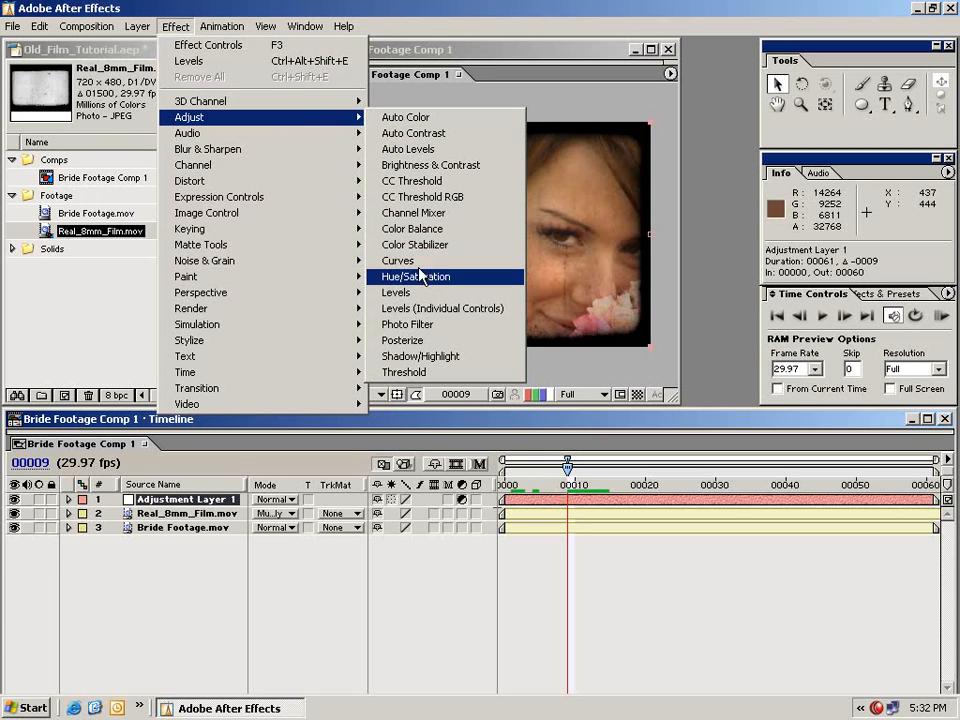
Apply Hue/Saturation to Adjustment Layer 1 with Colorize on for a sepia tint.
{"action": "left_click", "coordinate": [416, 276]}
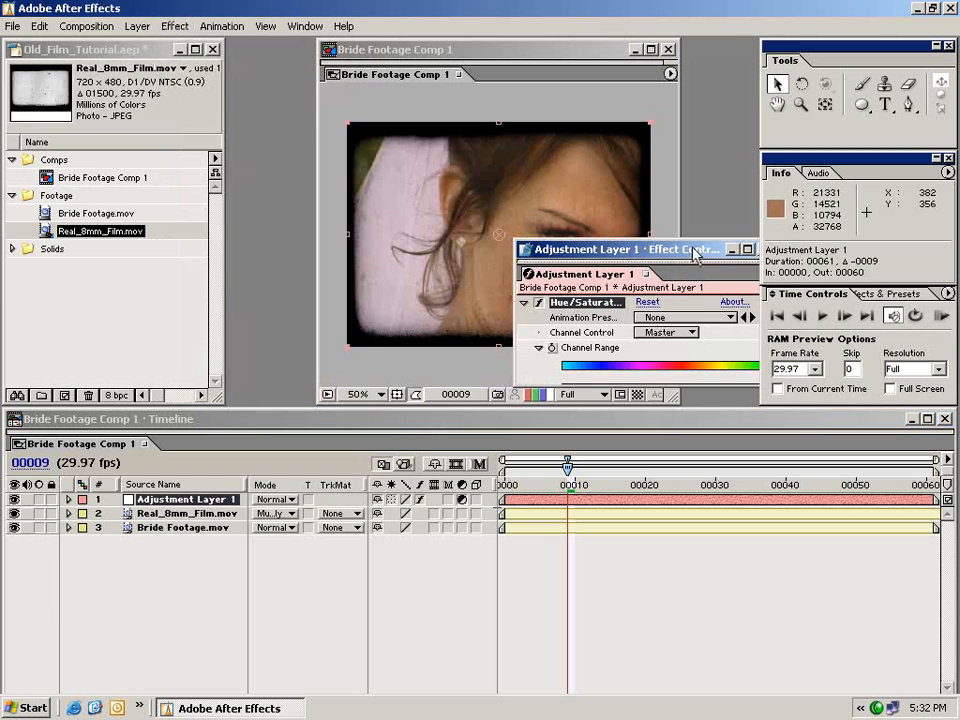
{"action": "left_click_drag", "start_coordinate": [656, 248], "coordinate": [144, 152]}
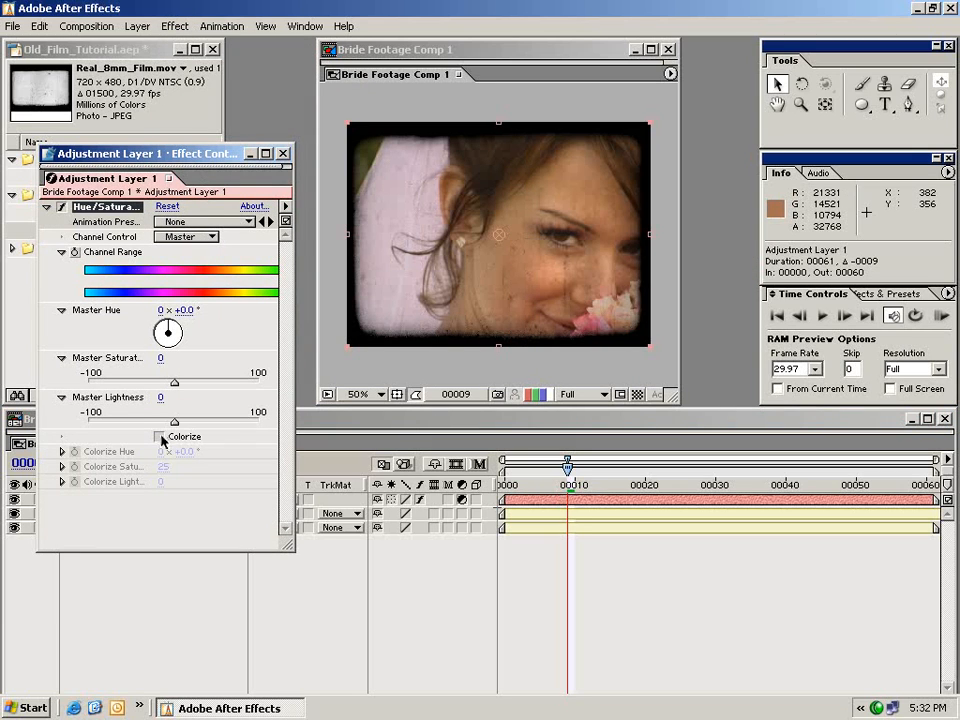
{"action": "left_click", "coordinate": [158, 436]}
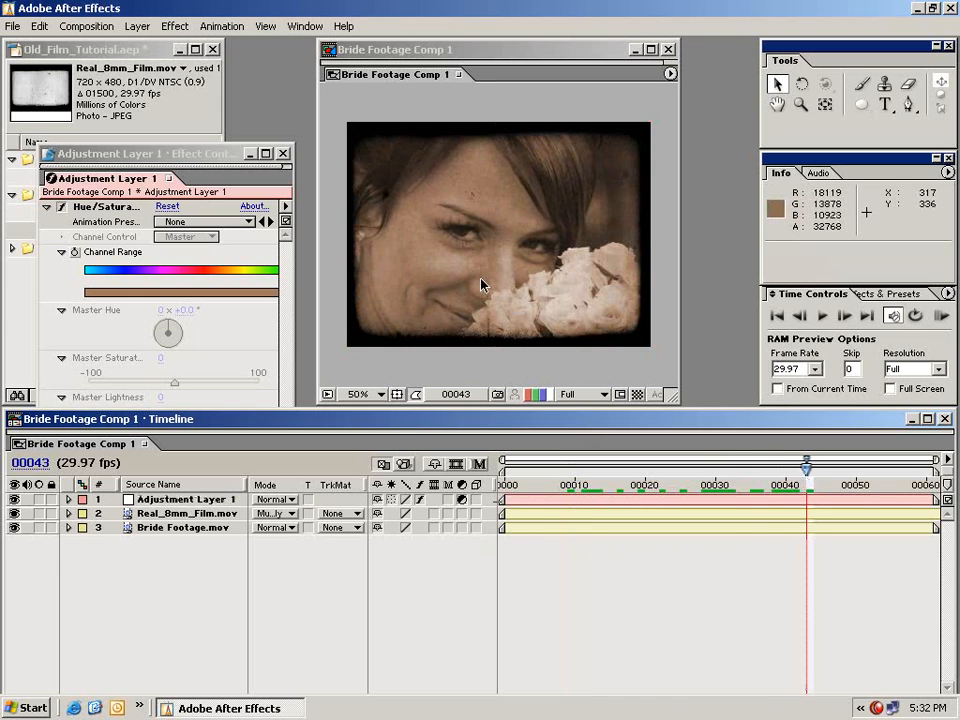
{"action": "mouse_move", "coordinate": [564, 172]}
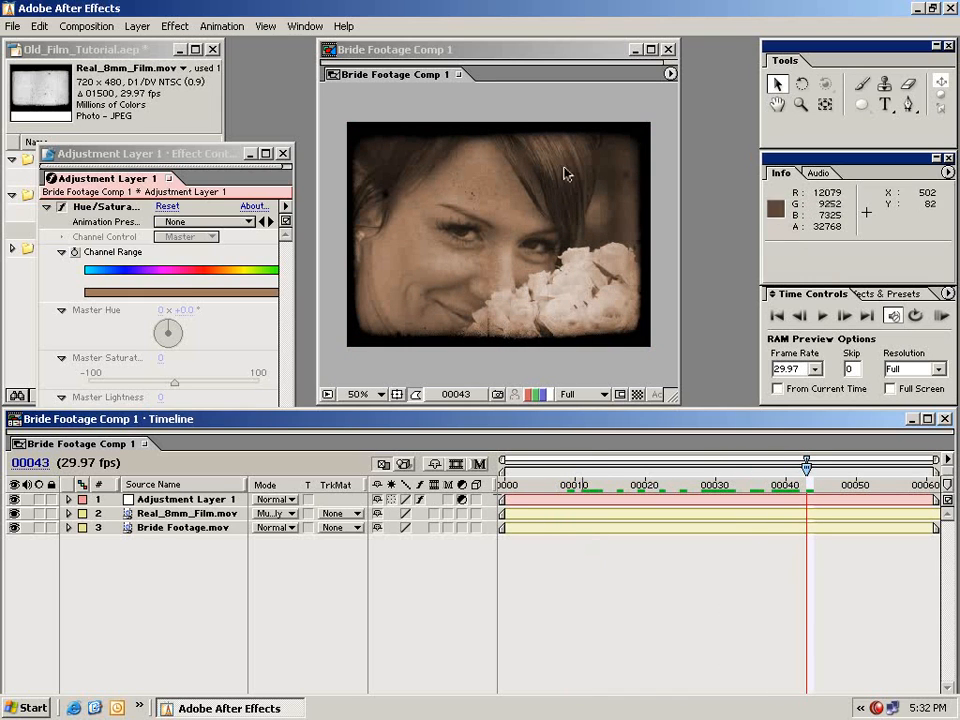
{"action": "mouse_move", "coordinate": [362, 276]}
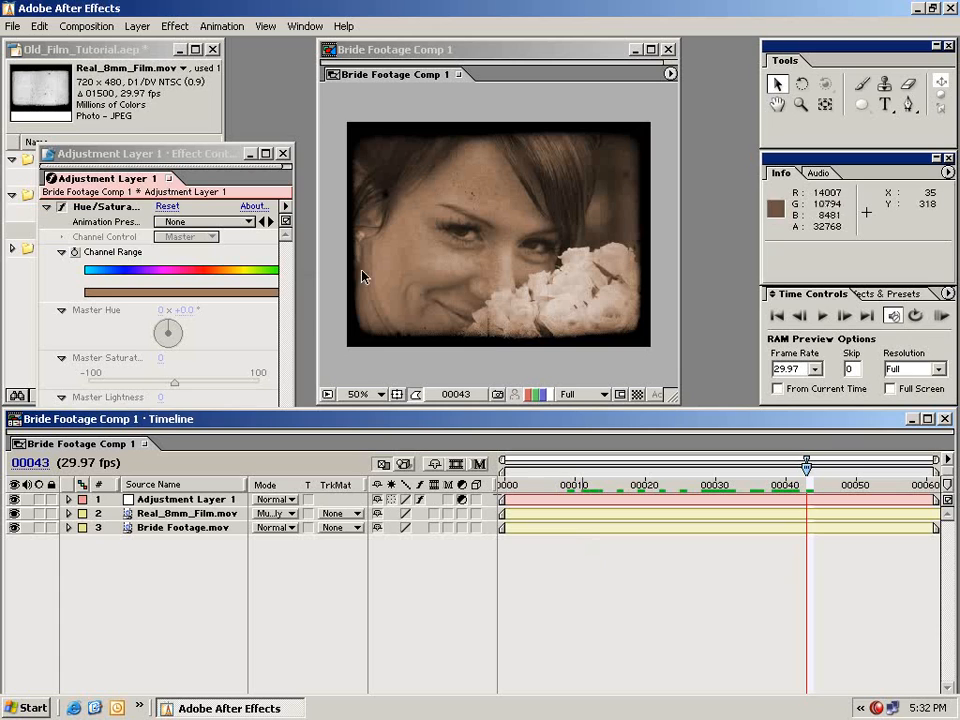
{"action": "mouse_move", "coordinate": [564, 198]}
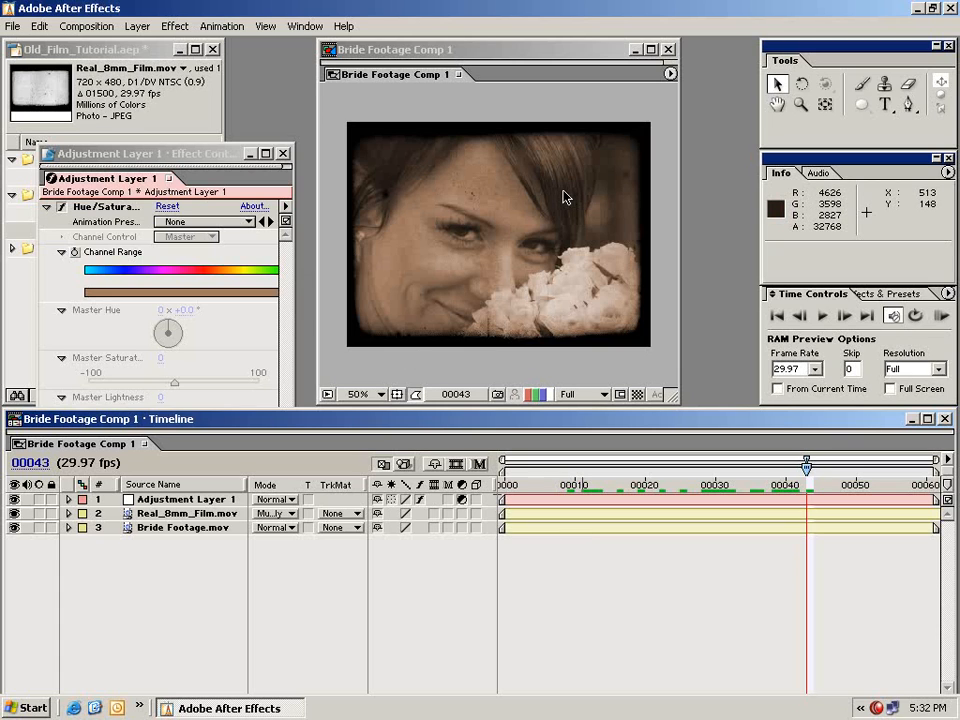
{"action": "mouse_move", "coordinate": [360, 248]}
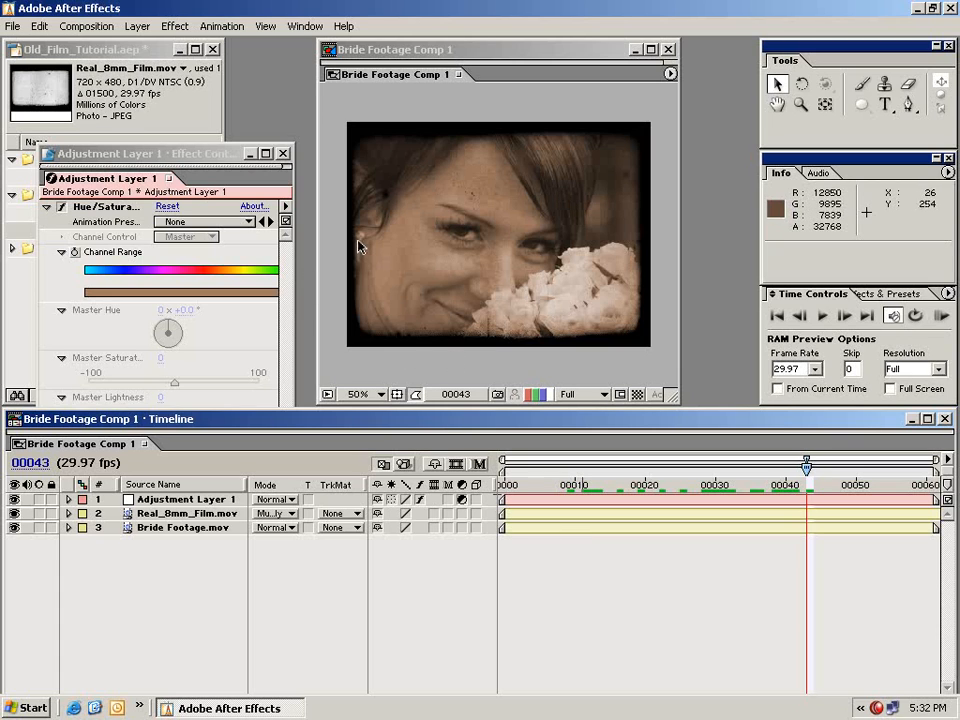
{"action": "mouse_move", "coordinate": [564, 128]}
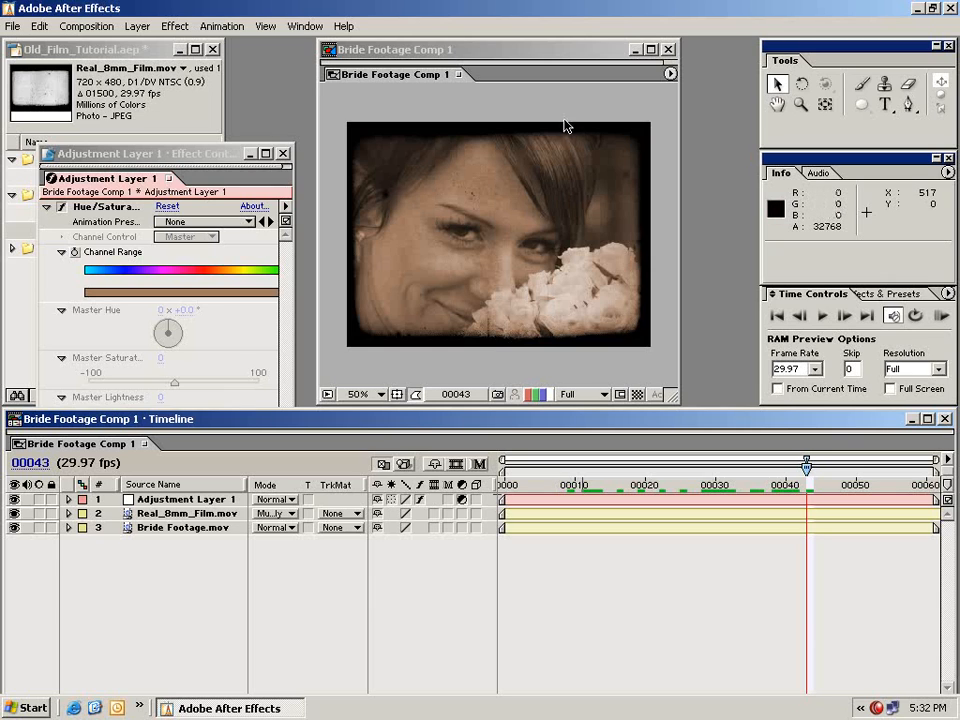
{"action": "mouse_move", "coordinate": [288, 404]}
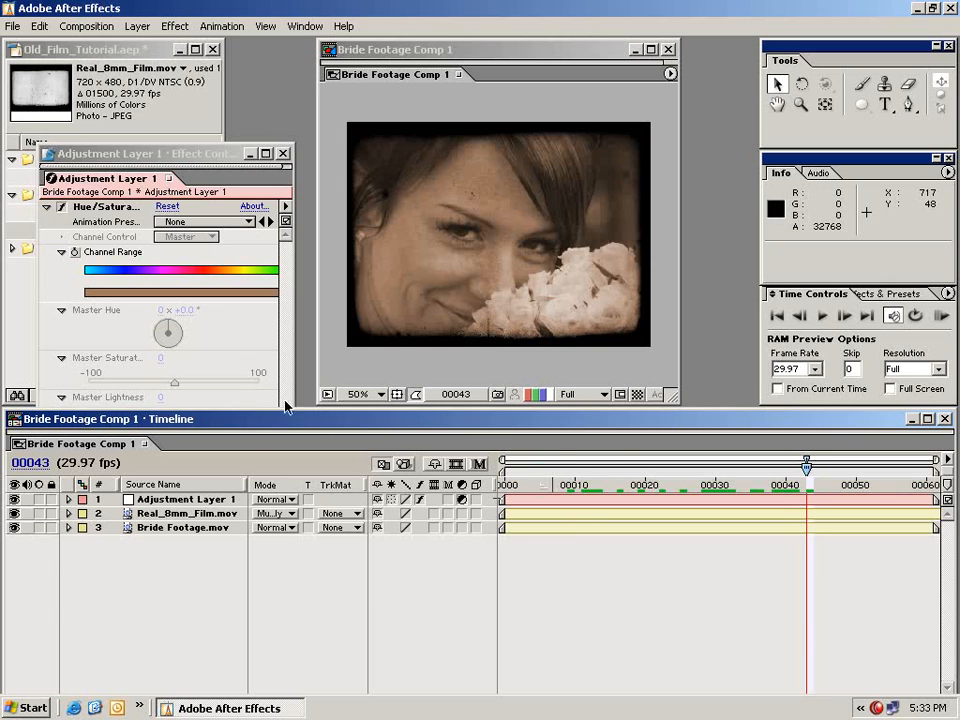
Duplicate Bride Footage.mov so two copies sit beneath the film layer.
{"action": "left_click", "coordinate": [184, 528]}
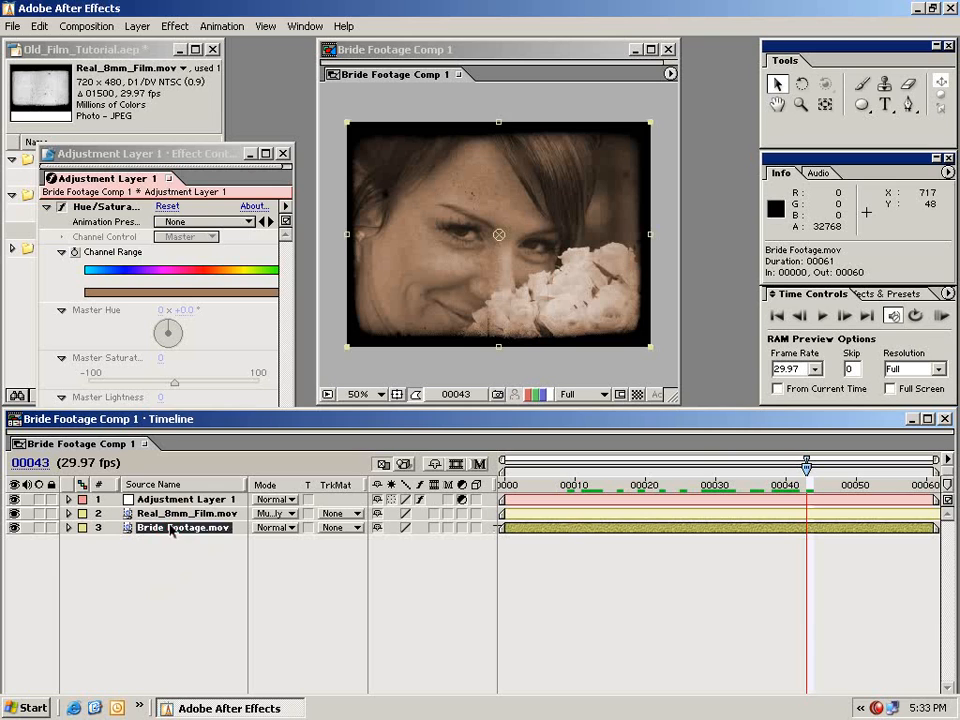
{"action": "mouse_move", "coordinate": [448, 366]}
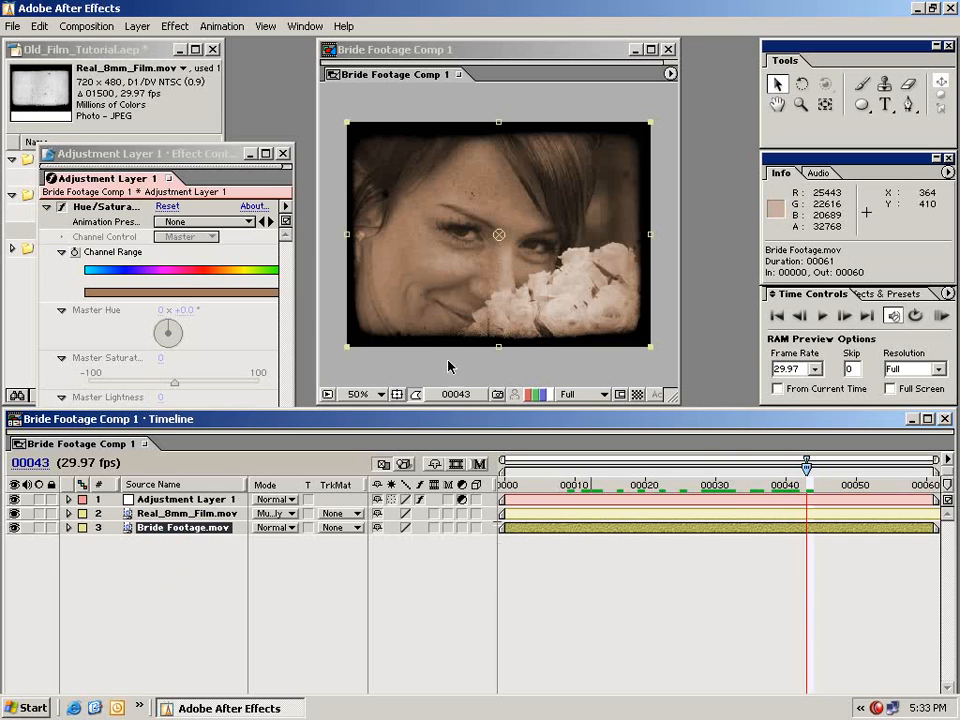
{"action": "left_click", "coordinate": [40, 26]}
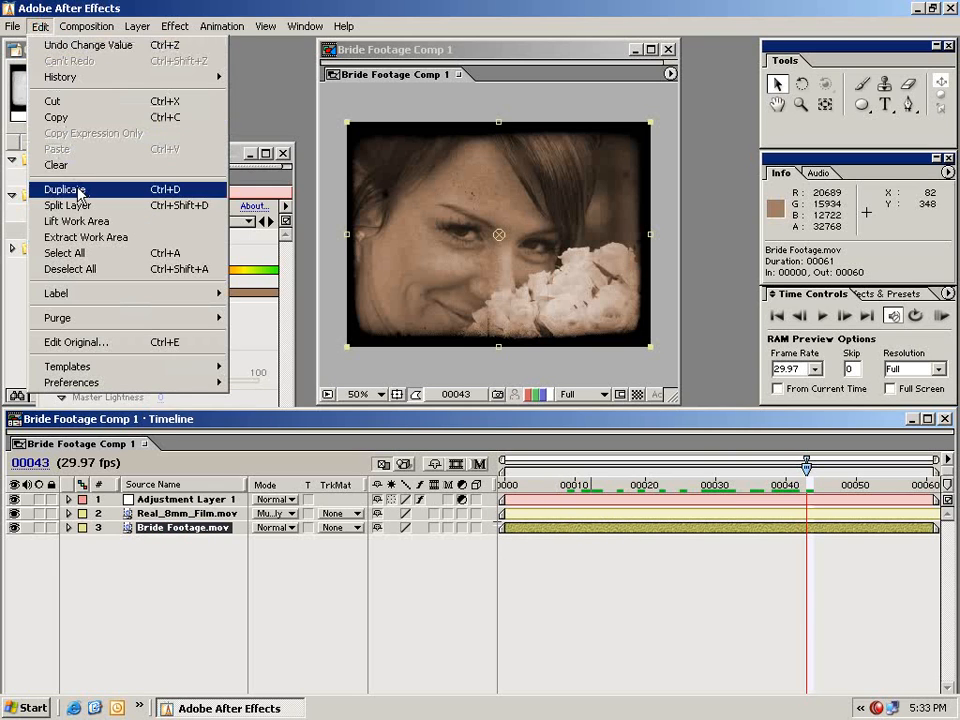
{"action": "left_click", "coordinate": [64, 188]}
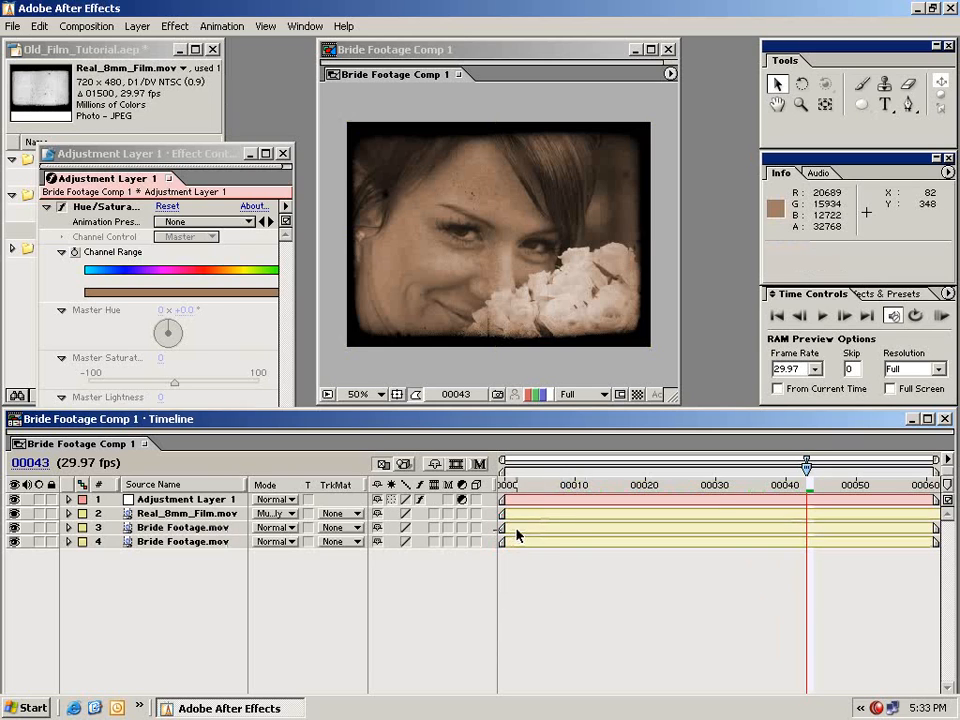
{"action": "left_click", "coordinate": [184, 528]}
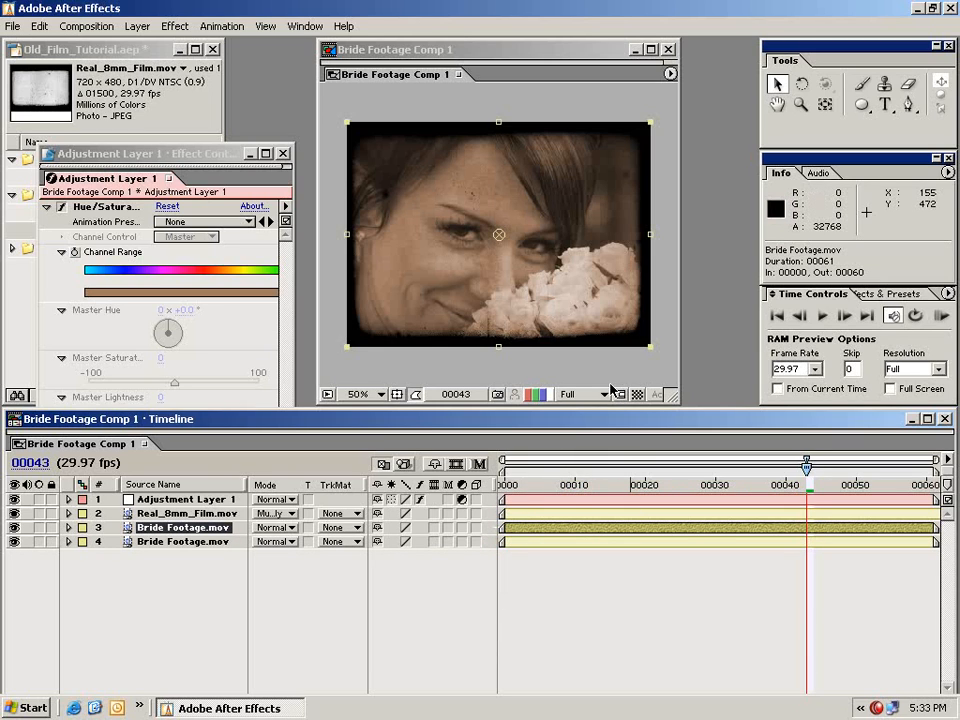
Add a full-frame elliptical mask to the upper Bride Footage copy.
{"action": "left_click", "coordinate": [860, 104]}
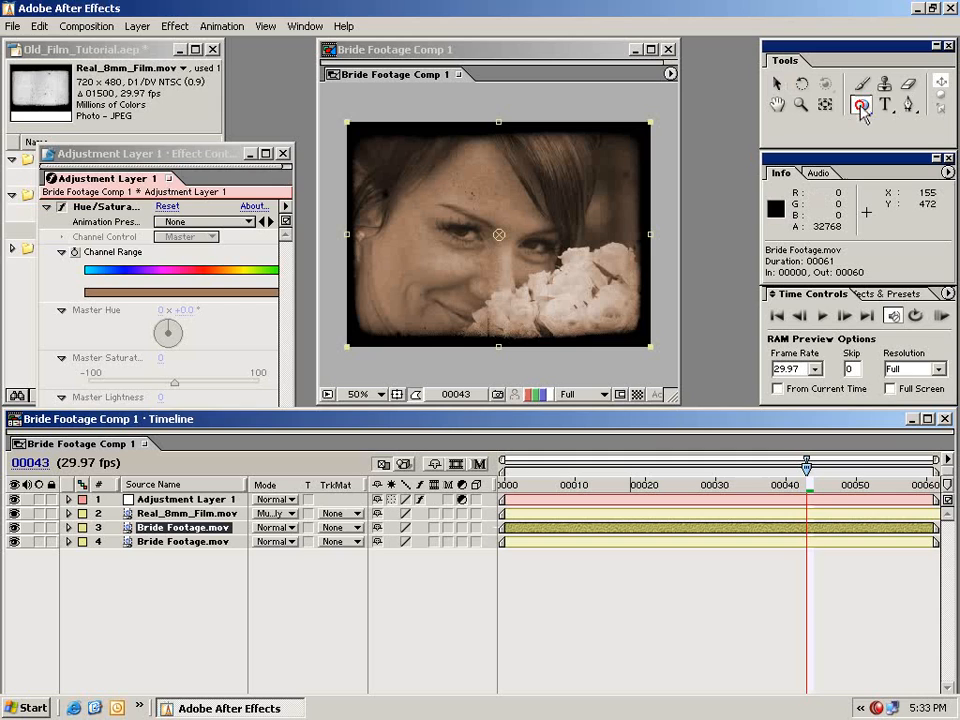
{"action": "left_click", "coordinate": [860, 104]}
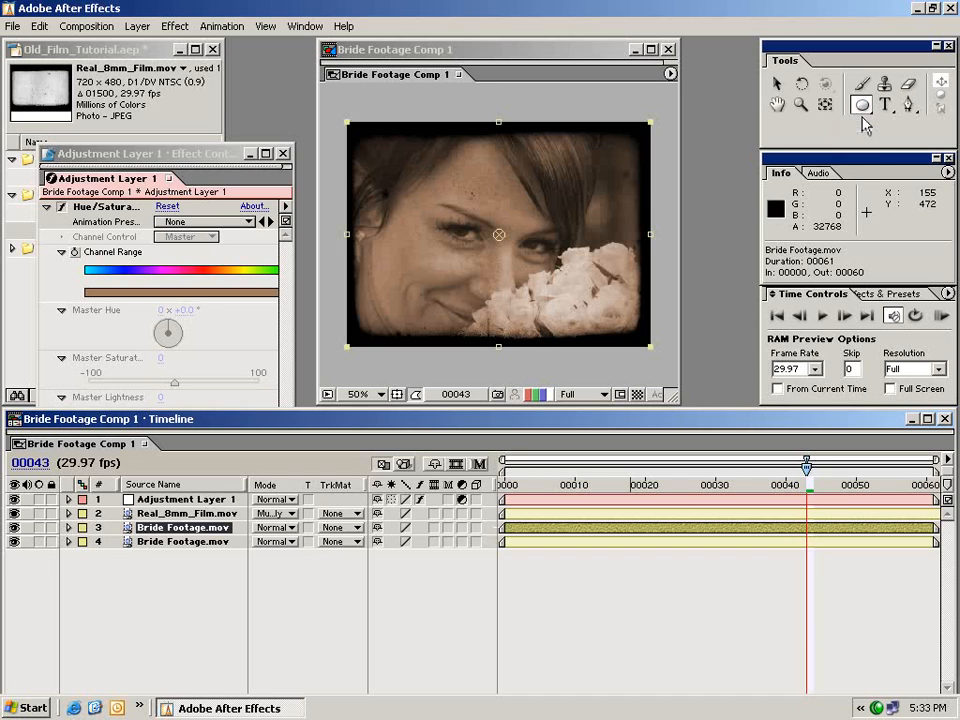
{"action": "left_click", "coordinate": [860, 104]}
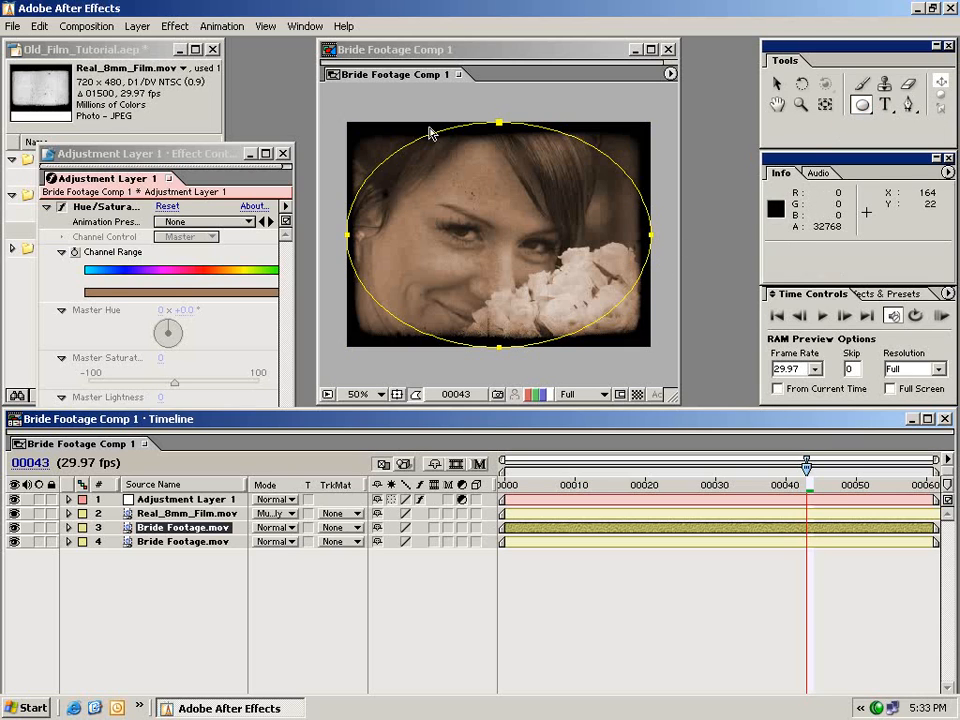
{"action": "mouse_move", "coordinate": [616, 472]}
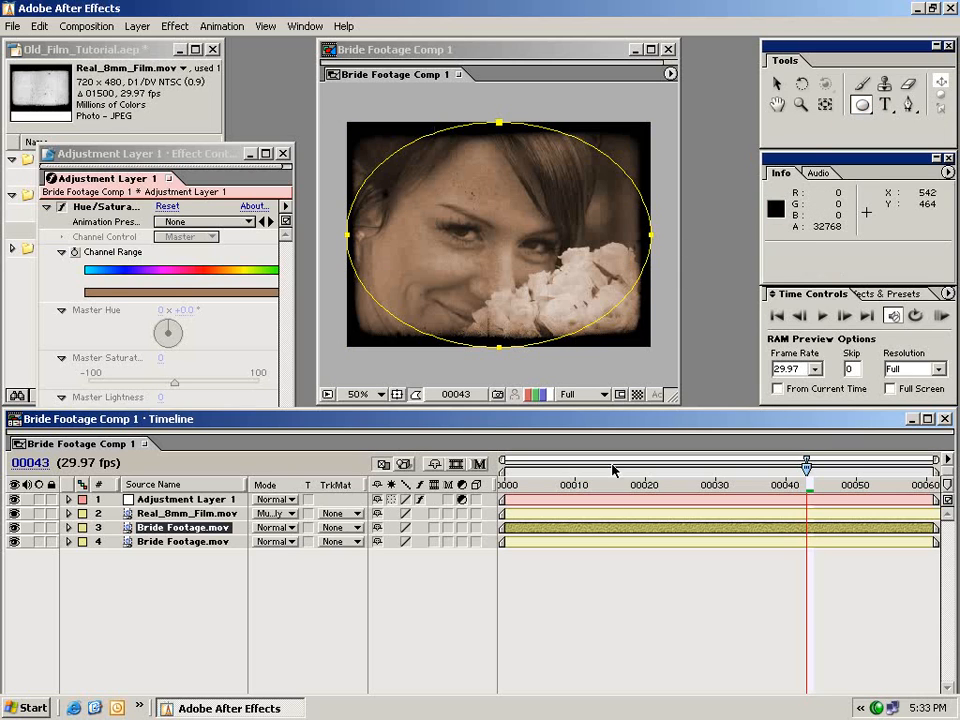
{"action": "left_click", "coordinate": [776, 84]}
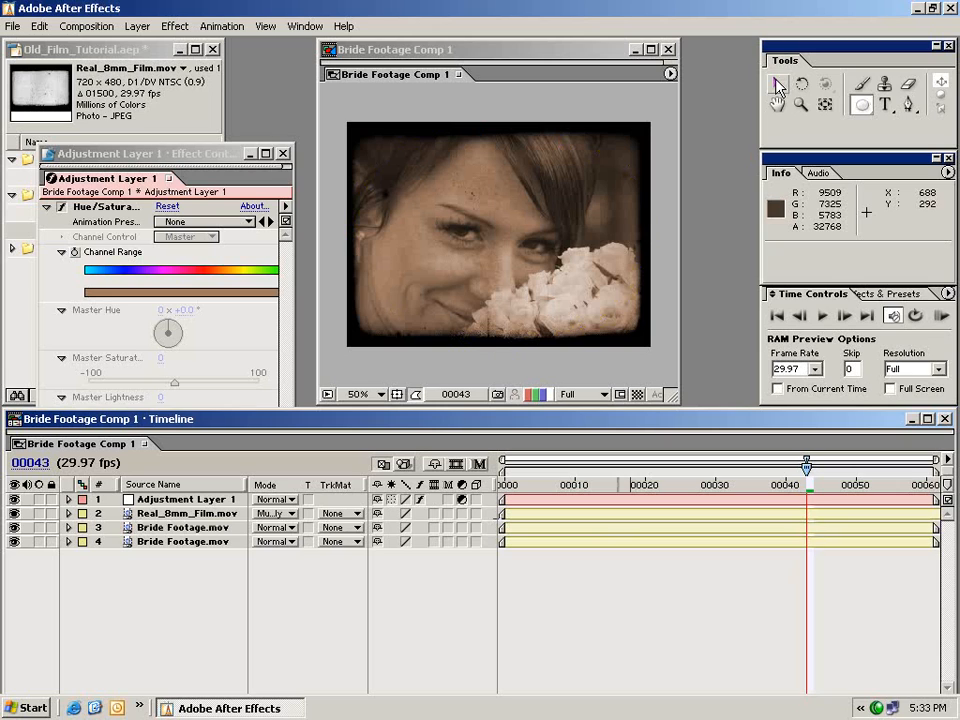
Apply Fast Blur with Blurriness 25 to the masked Bride Footage layer.
{"action": "left_click", "coordinate": [180, 528]}
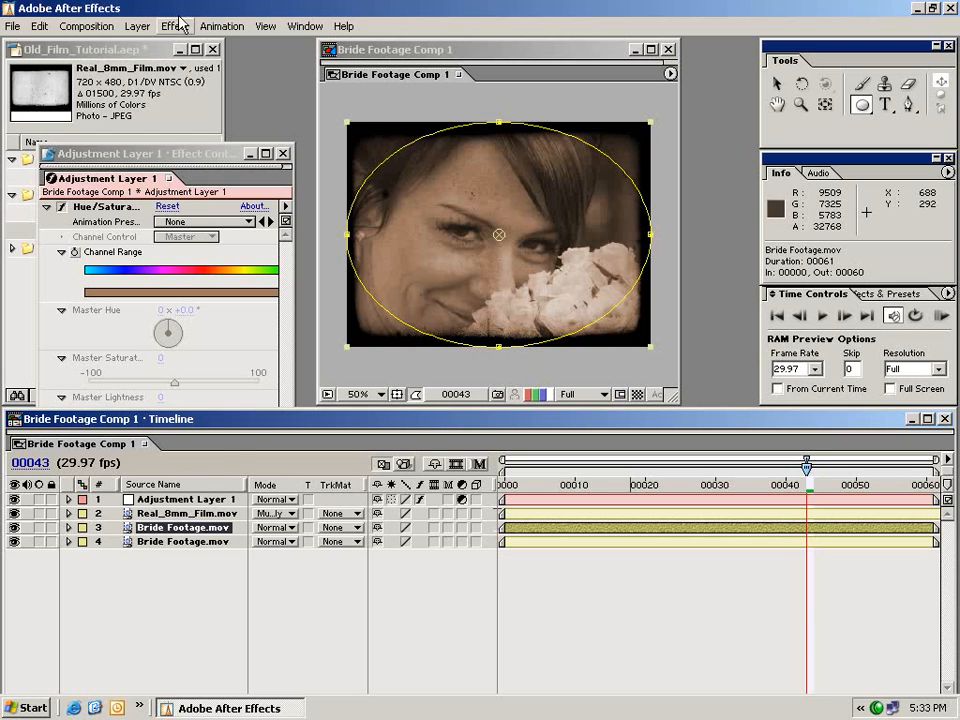
{"action": "left_click", "coordinate": [176, 26]}
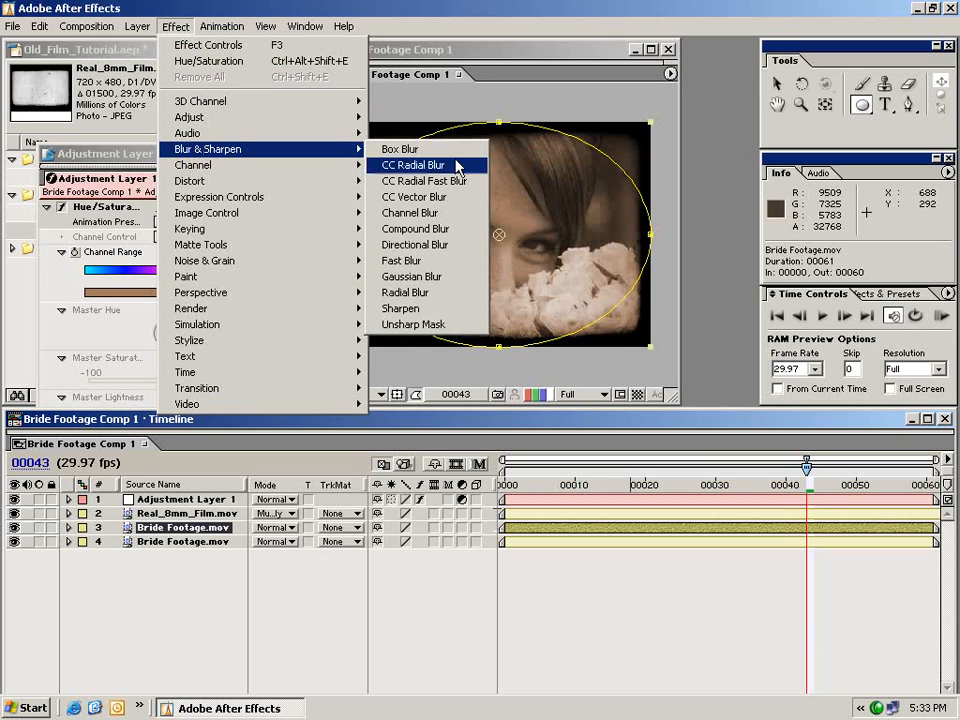
{"action": "left_click", "coordinate": [400, 260]}
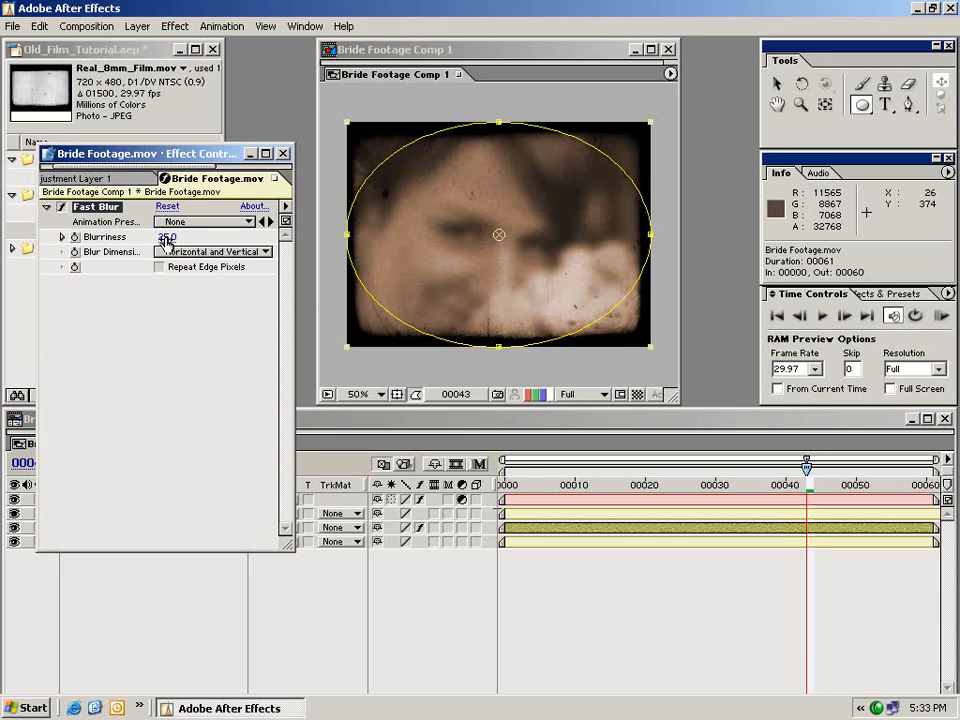
{"action": "left_click", "coordinate": [158, 268]}
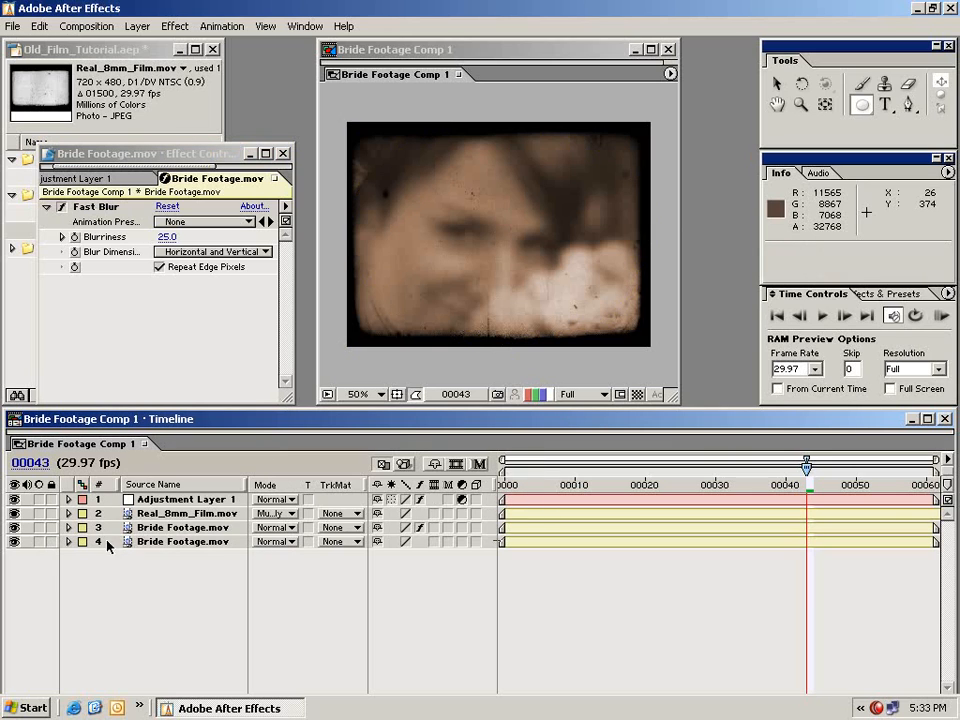
Set Mask 1 on the blurred Bride Footage layer to Subtract so the sharp bride shows through.
{"action": "left_click", "coordinate": [182, 528]}
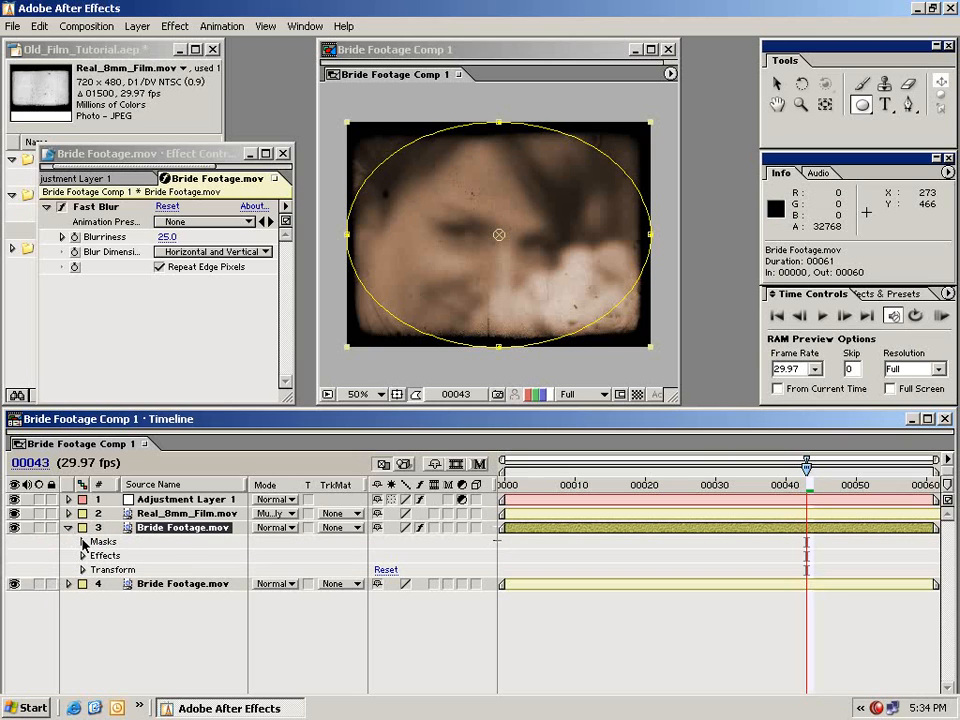
{"action": "left_click", "coordinate": [84, 540]}
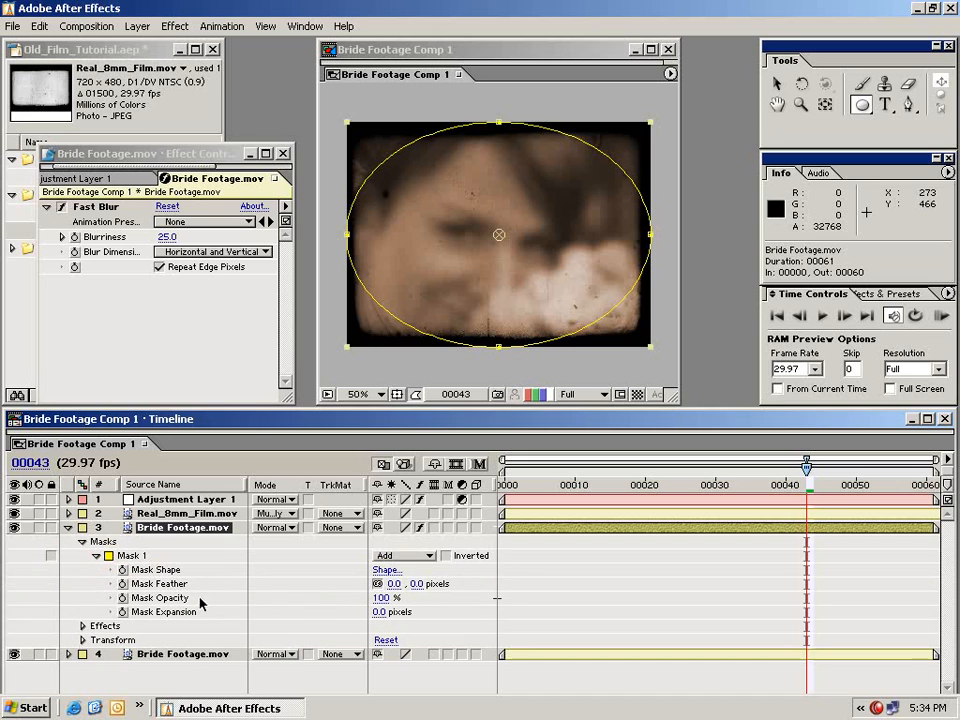
{"action": "left_click", "coordinate": [400, 556]}
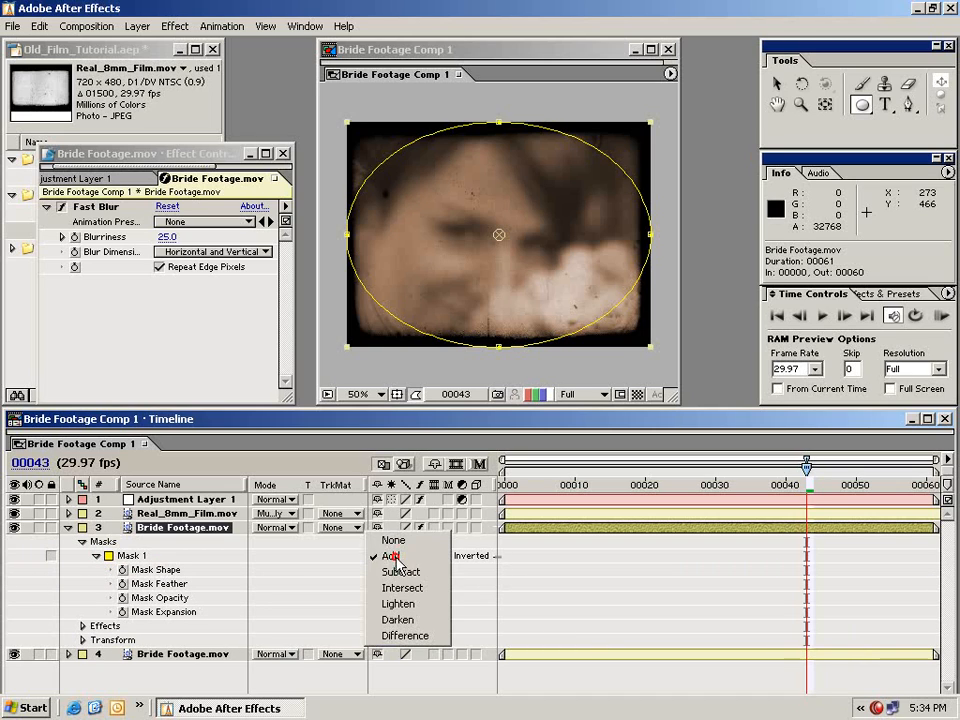
{"action": "left_click", "coordinate": [400, 572]}
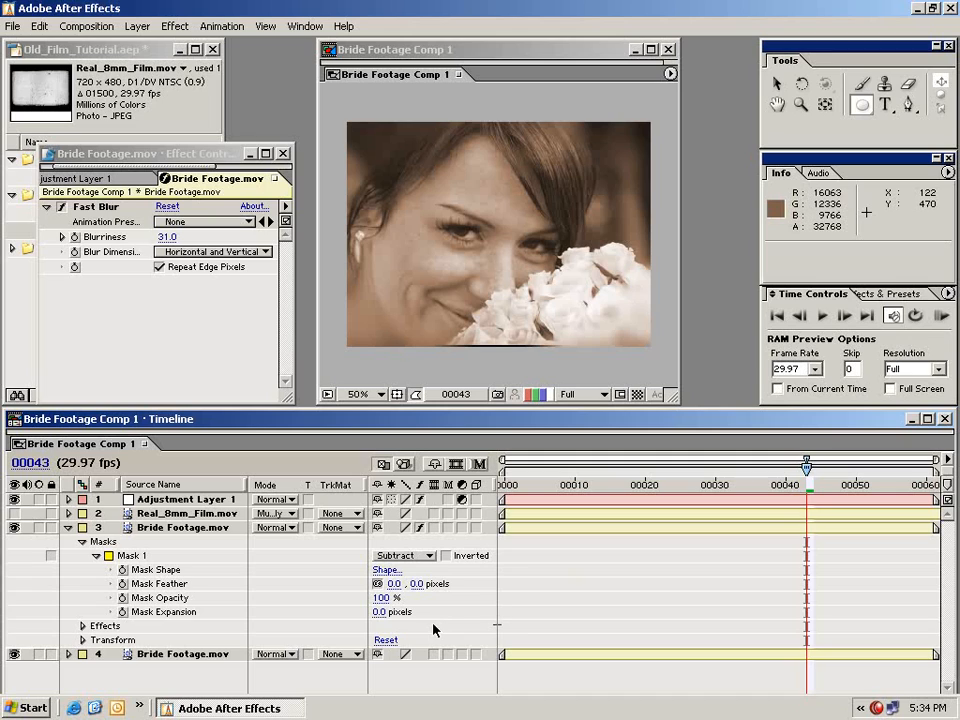
{"action": "mouse_move", "coordinate": [398, 638]}
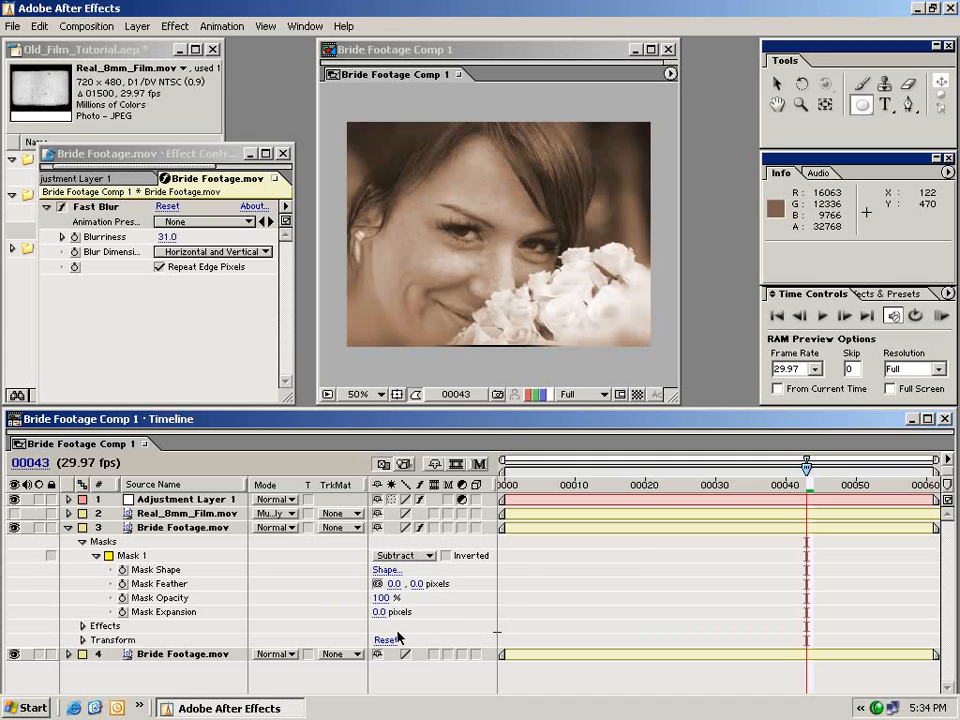
{"action": "mouse_move", "coordinate": [156, 616]}
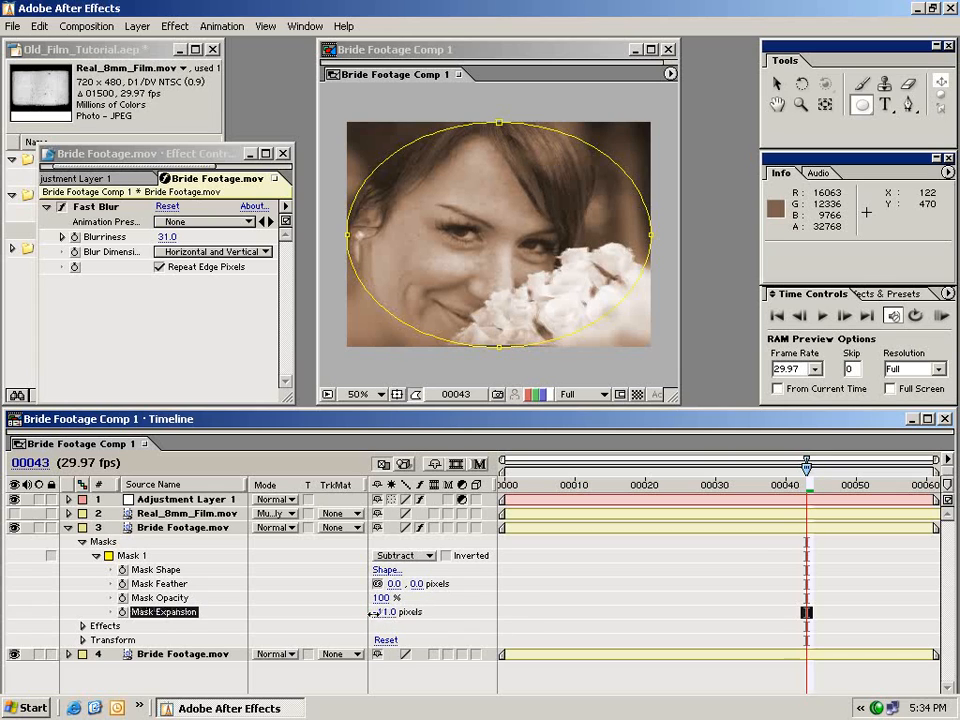
Give Mask 1 a 145-pixel feather and -34-pixel expansion, then preview.
{"action": "left_click_drag", "start_coordinate": [388, 612], "coordinate": [300, 612]}
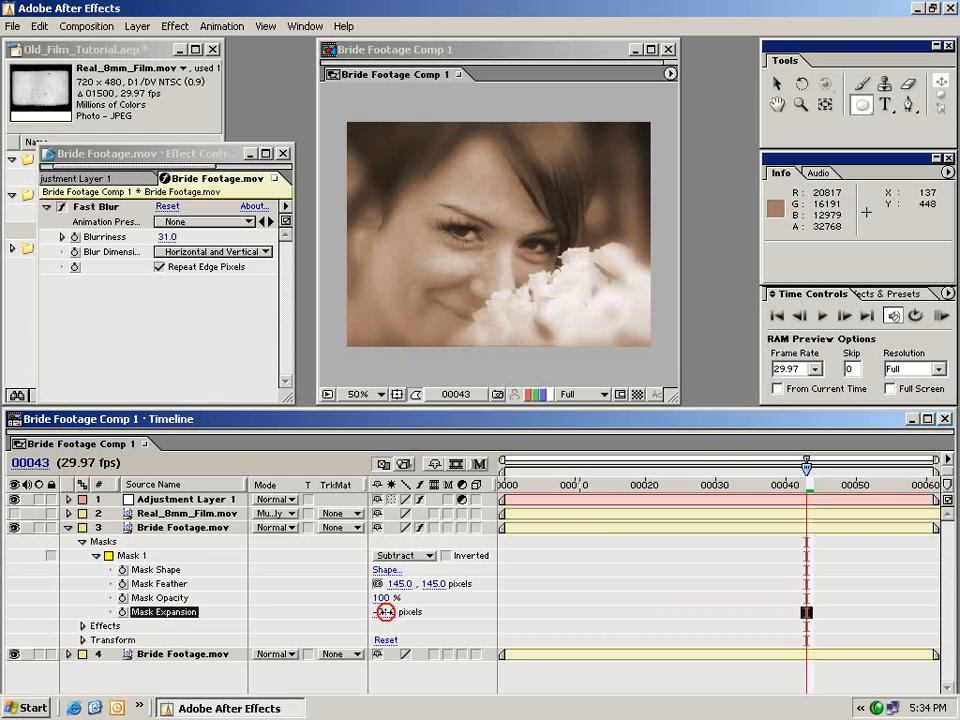
{"action": "left_click_drag", "start_coordinate": [384, 612], "coordinate": [384, 612]}
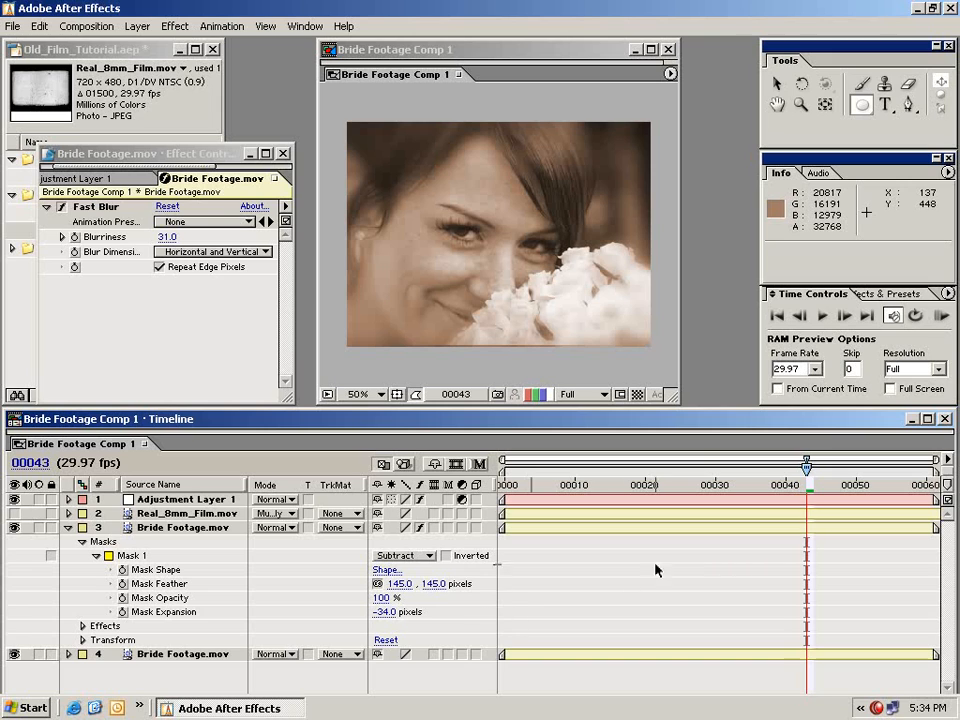
{"action": "left_click_drag", "start_coordinate": [808, 468], "coordinate": [596, 468]}
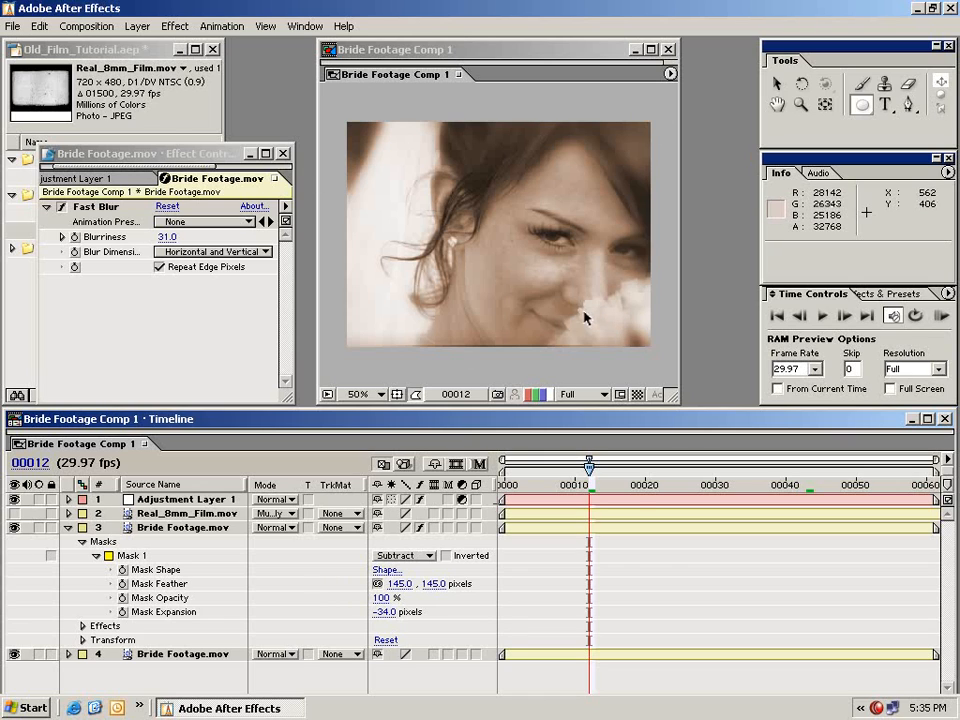
{"action": "mouse_move", "coordinate": [540, 456]}
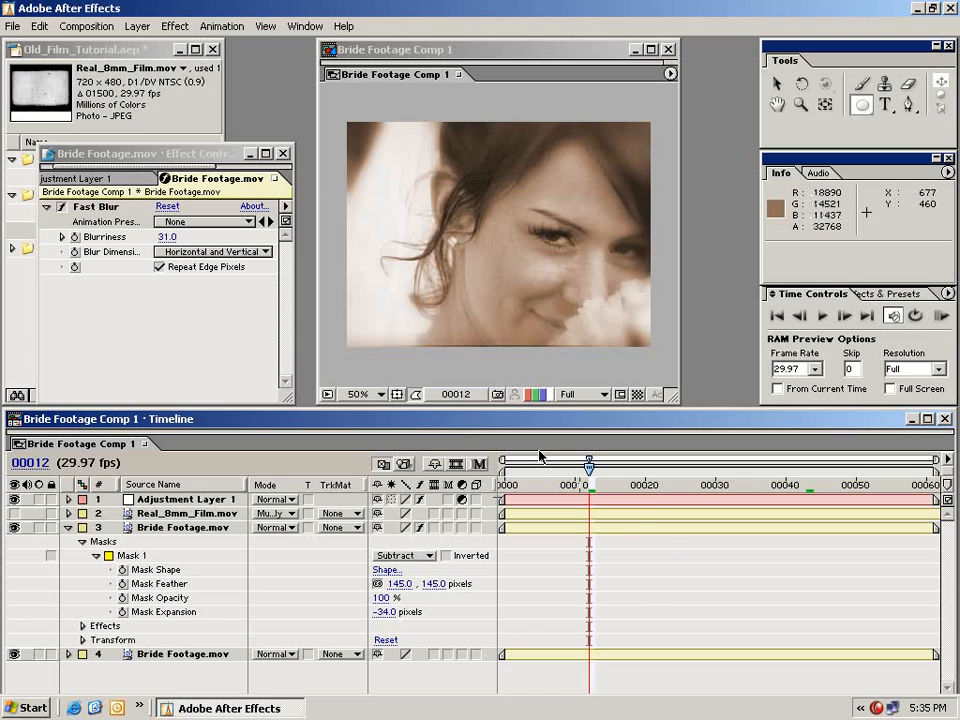
{"action": "mouse_move", "coordinate": [624, 604]}
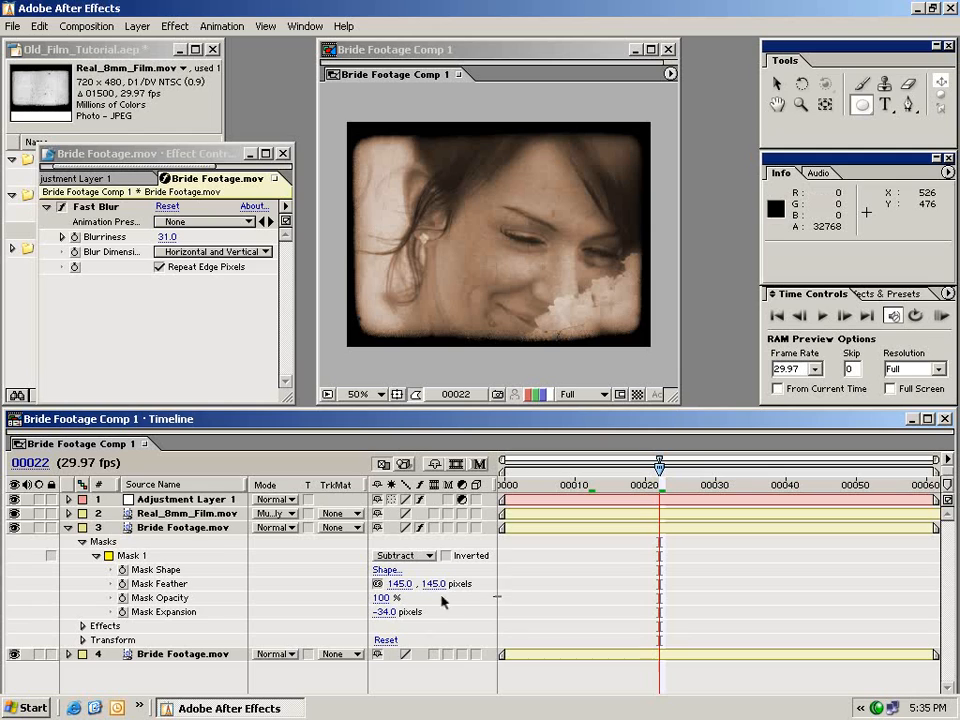
Raise Fast Blur Blurriness to 50 and preview the softened vignette edges across frames.
{"action": "left_click", "coordinate": [184, 528]}
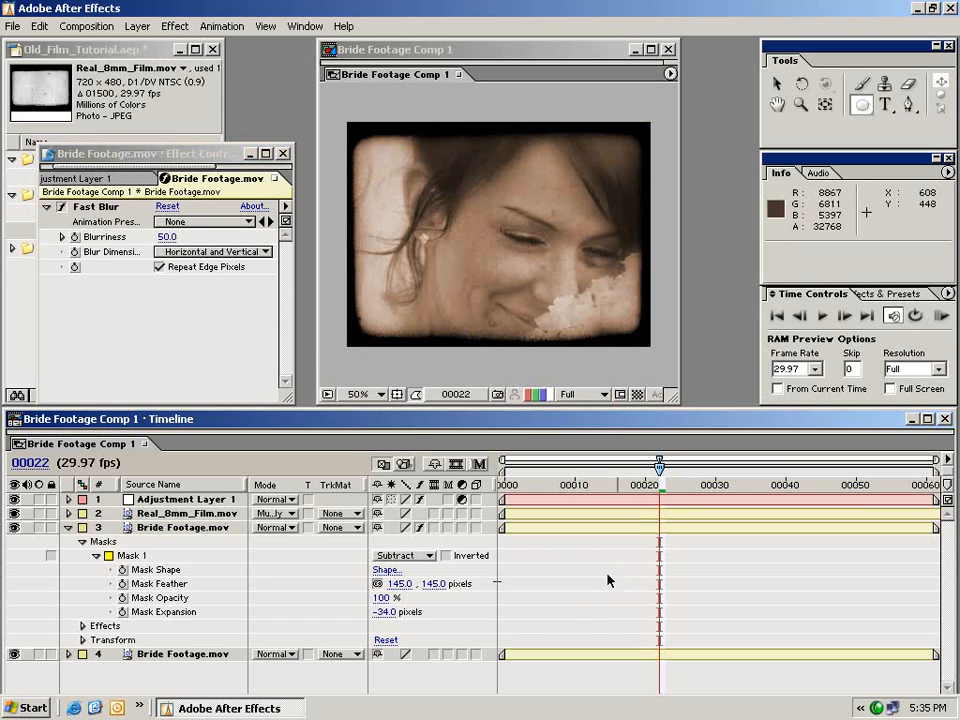
{"action": "left_click_drag", "start_coordinate": [660, 464], "coordinate": [890, 464]}
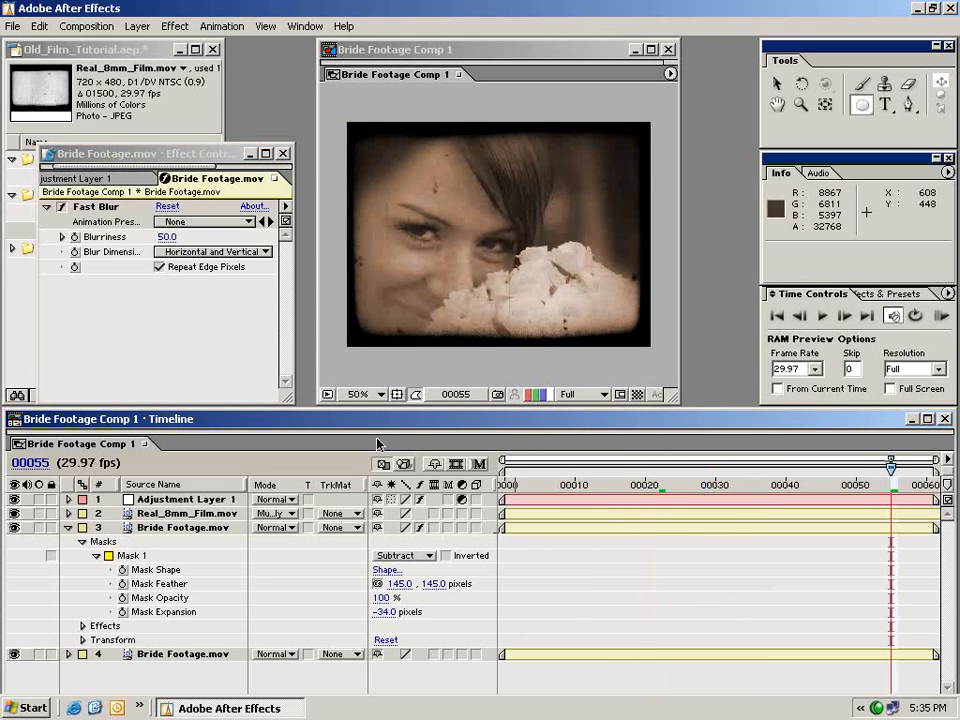
{"action": "mouse_move", "coordinate": [644, 136]}
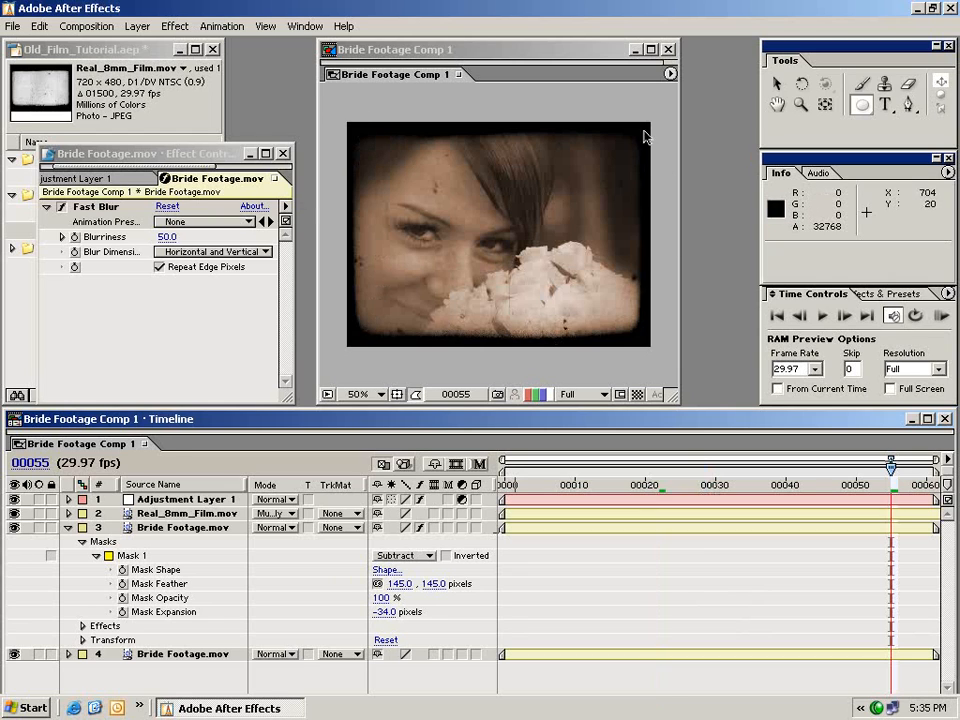
{"action": "left_click", "coordinate": [188, 512]}
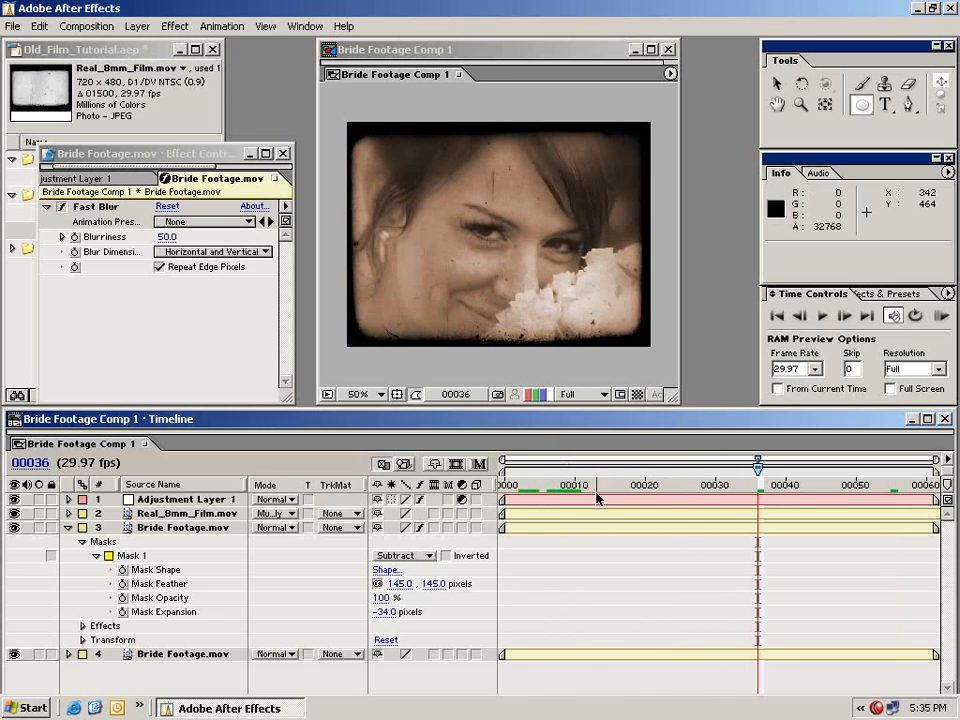
{"action": "left_click_drag", "start_coordinate": [758, 464], "coordinate": [540, 464]}
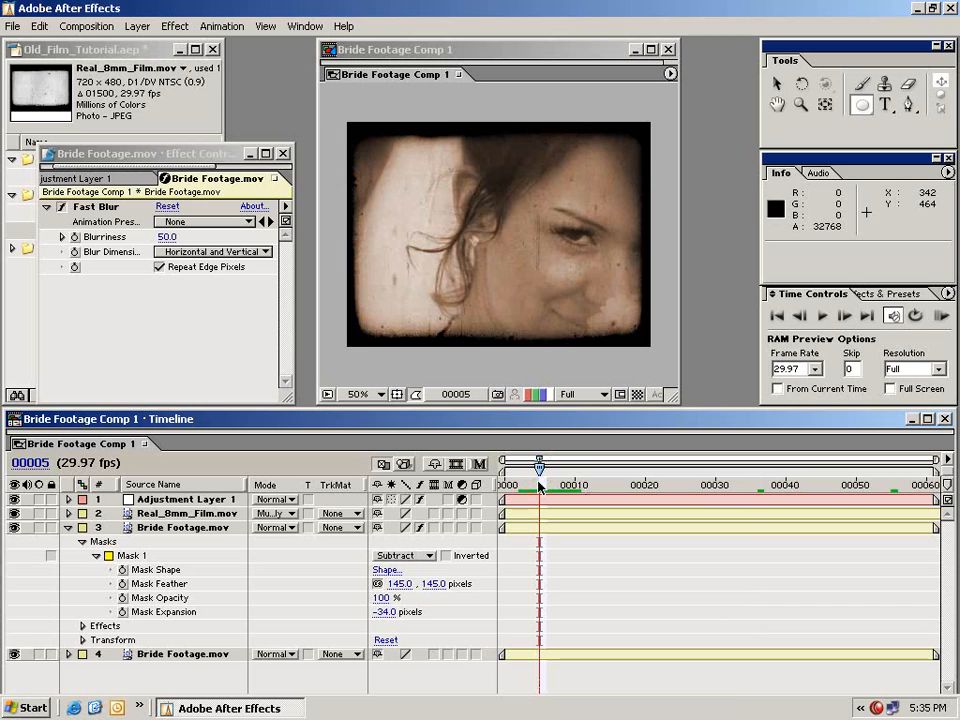